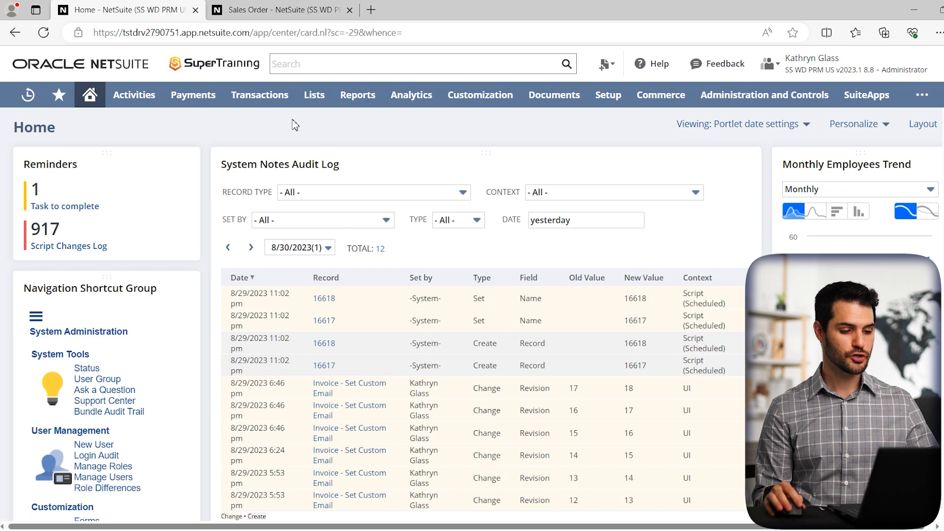
# Open a blank new workflow form from Customization > Workflow > Workflows.
pyautogui.click(479, 95)
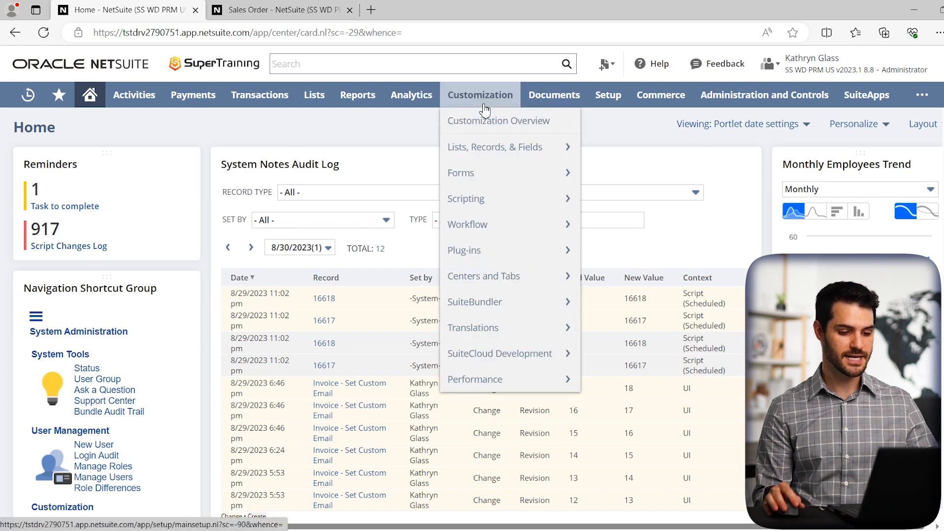
pyautogui.moveTo(468, 224)
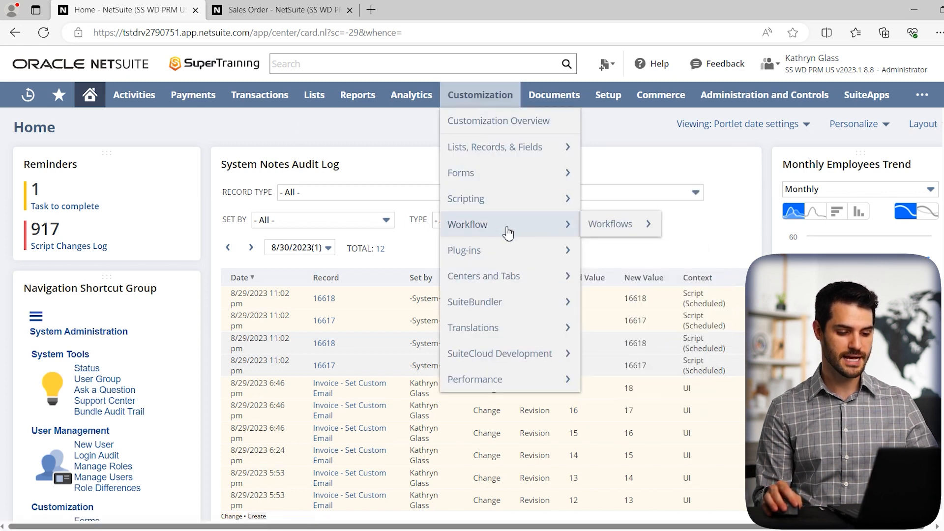
pyautogui.moveTo(609, 224)
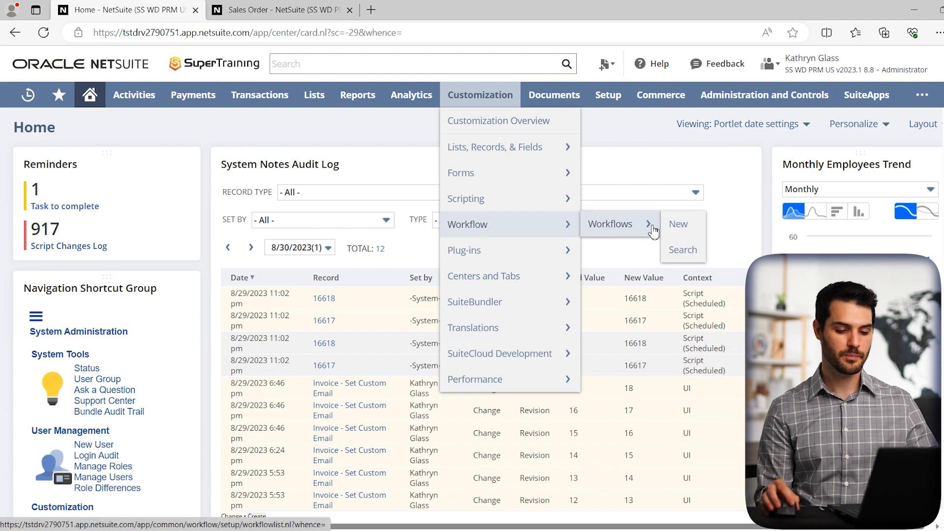
pyautogui.click(678, 224)
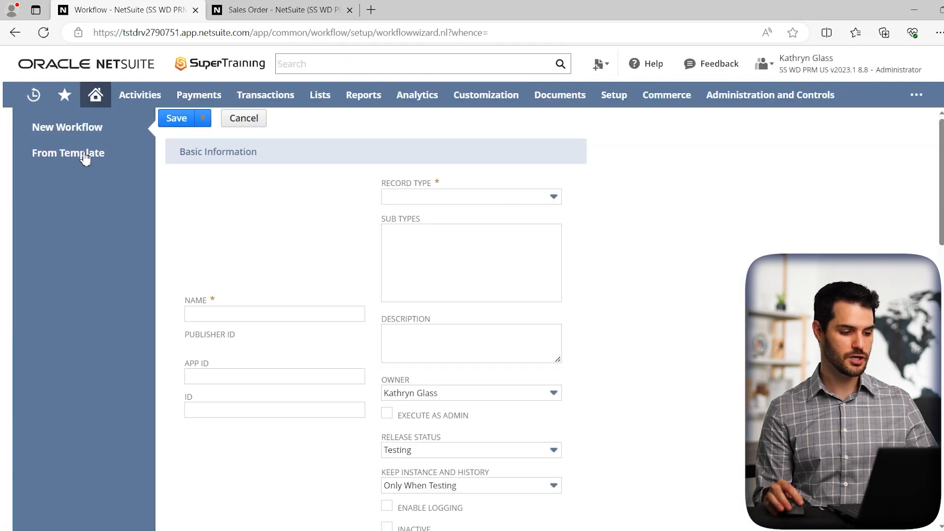
# Open the From Template gallery of ready-made workflows.
pyautogui.click(68, 153)
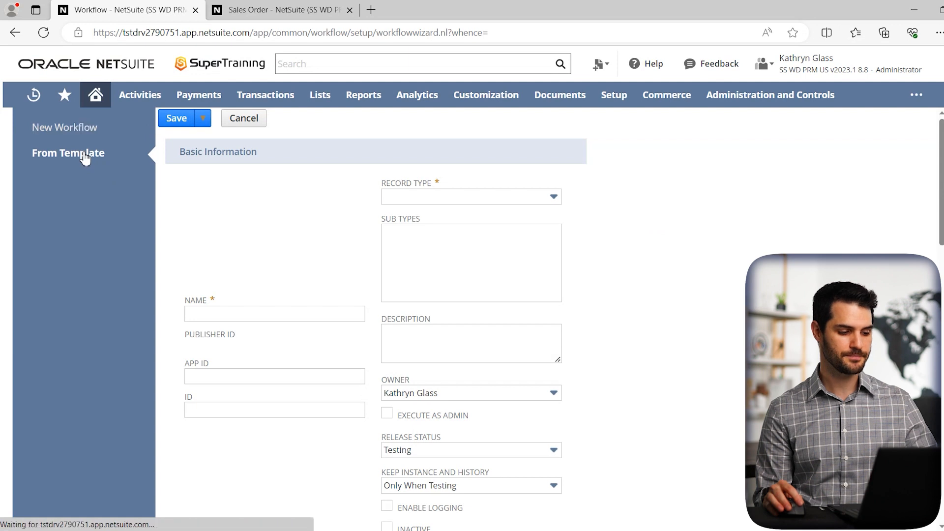
pyautogui.click(67, 152)
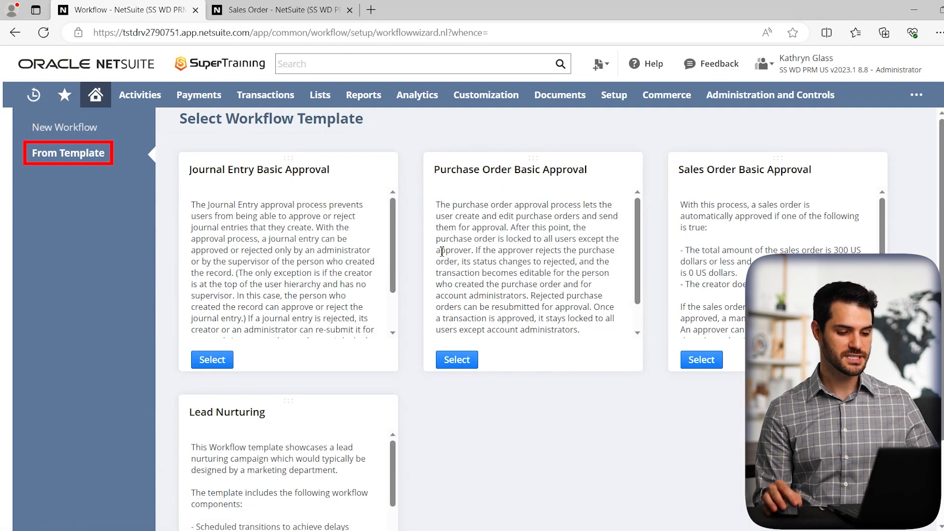
pyautogui.moveTo(653, 349)
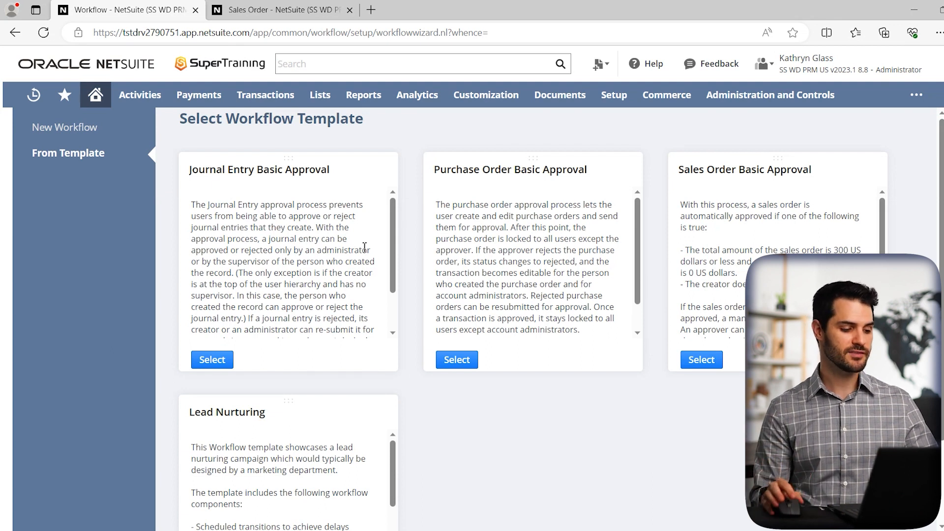
# Return to the blank New Workflow form after checking the Sales Order Billing subtab.
pyautogui.click(65, 127)
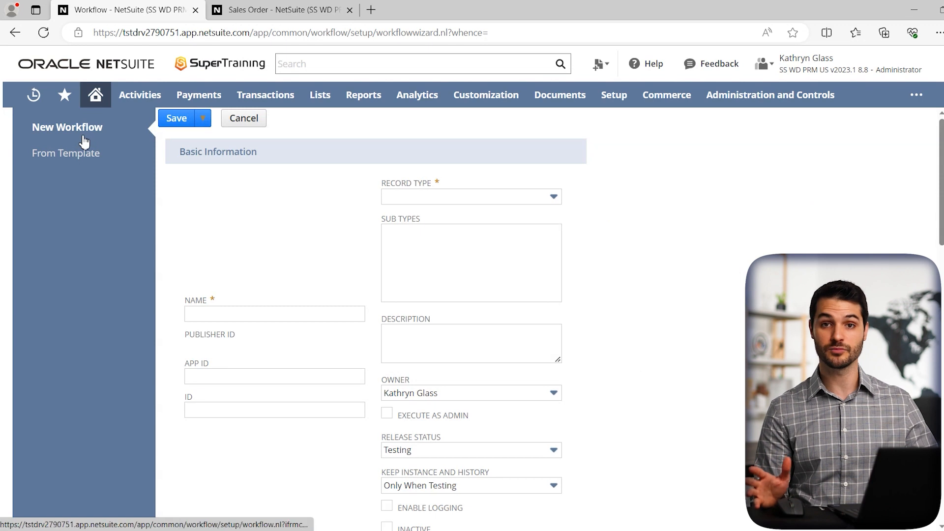
pyautogui.moveTo(352, 213)
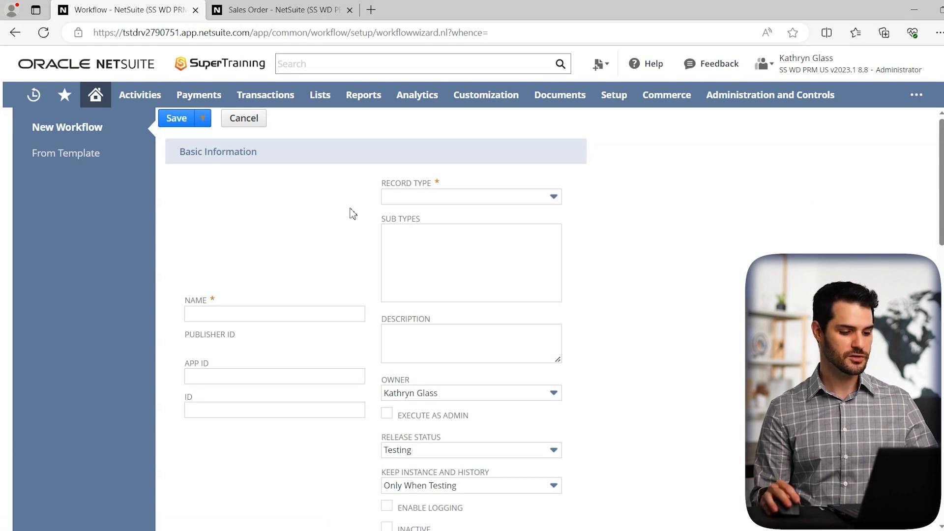
pyautogui.scroll(-3)
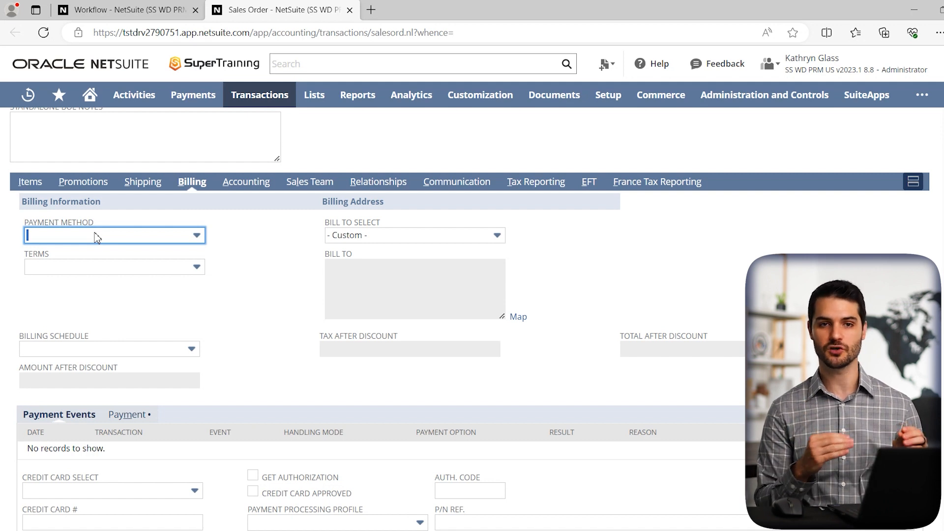
pyautogui.click(125, 10)
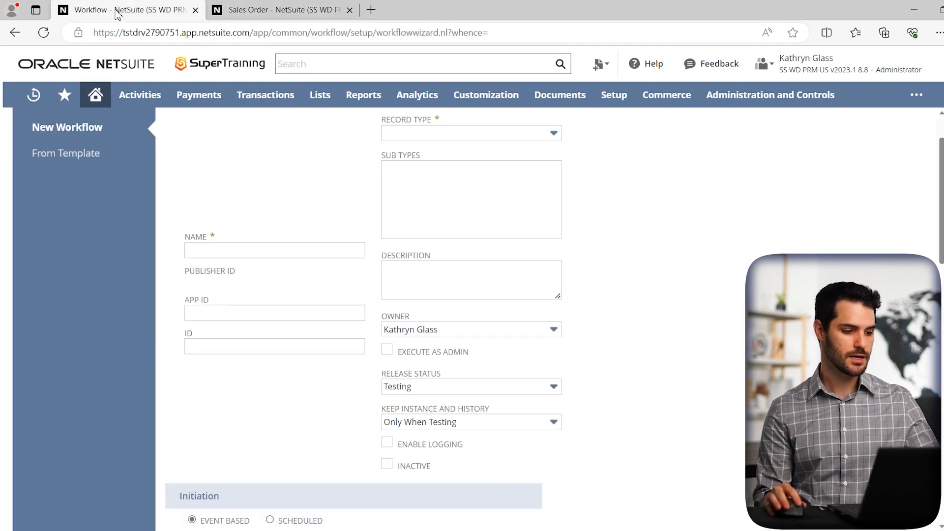
# Enter name 'Default Payment Method', record type Transaction with Sales Order subtype, and a description.
pyautogui.click(273, 250)
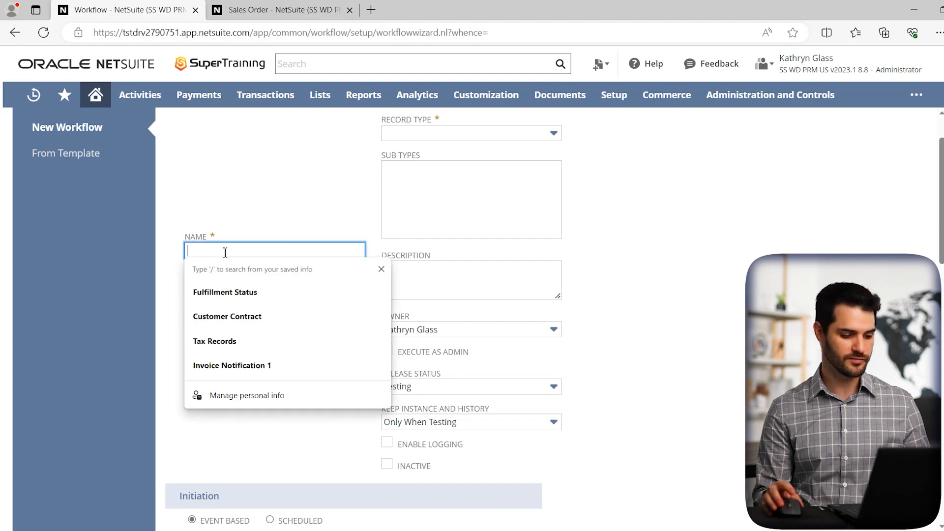
pyautogui.write('Default Payment Method')
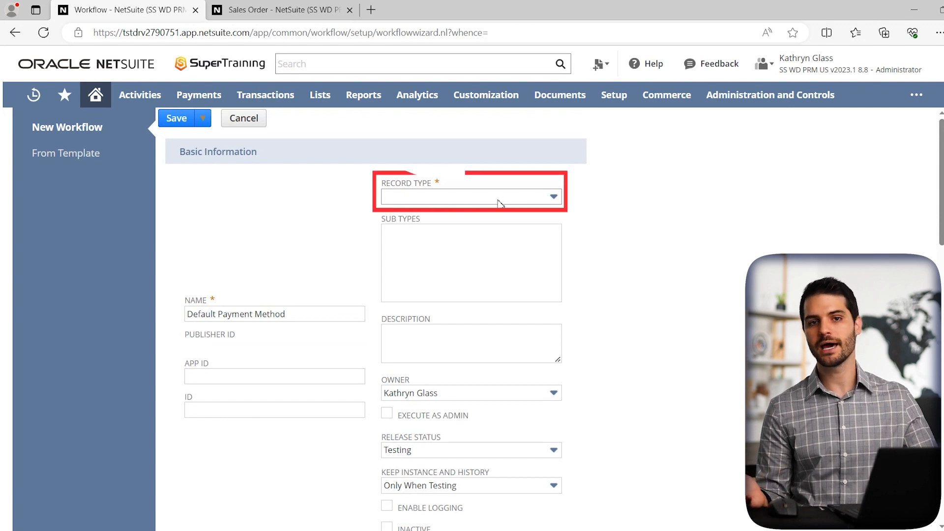
pyautogui.click(471, 195)
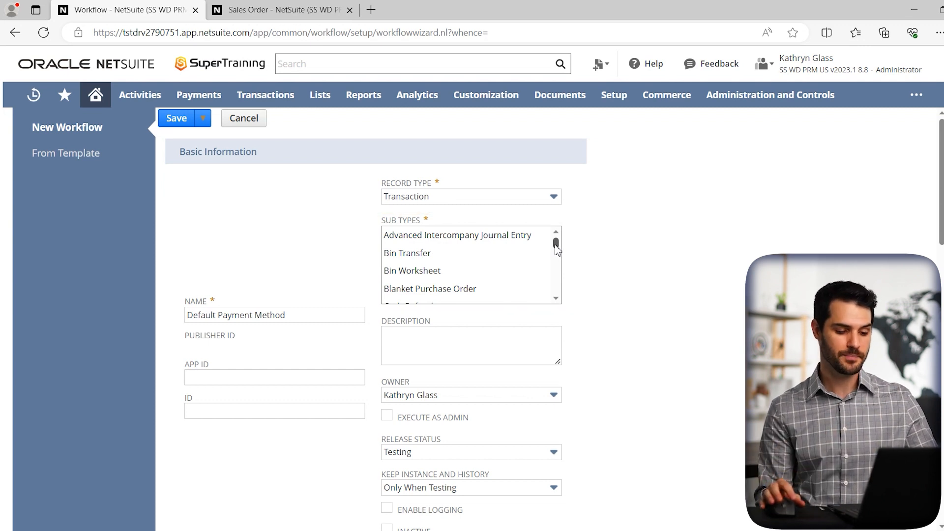
pyautogui.scroll(-3)
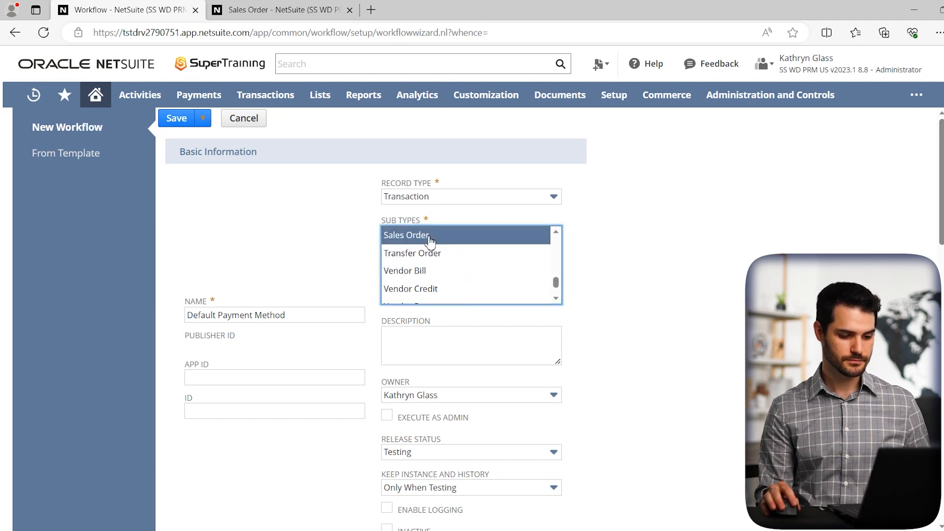
pyautogui.scroll(-3)
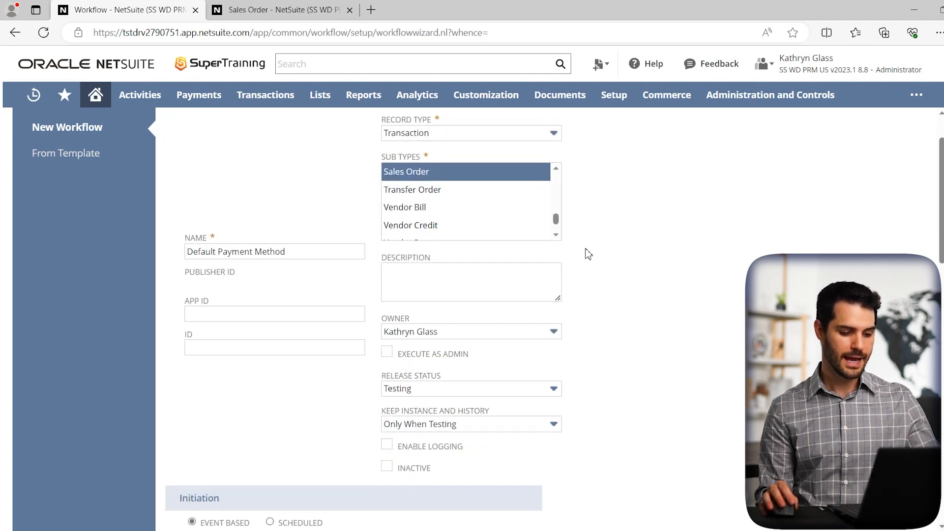
pyautogui.click(471, 282)
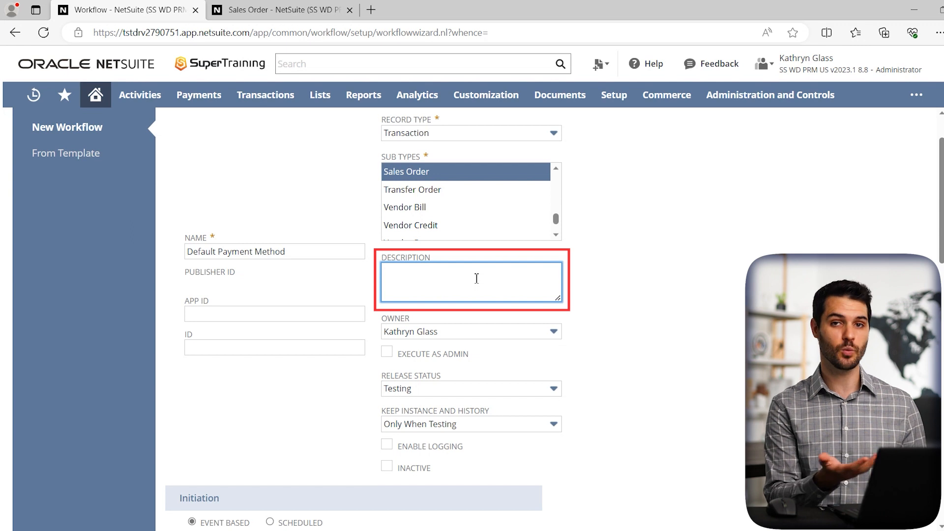
pyautogui.write('Default the preferred payment method.')
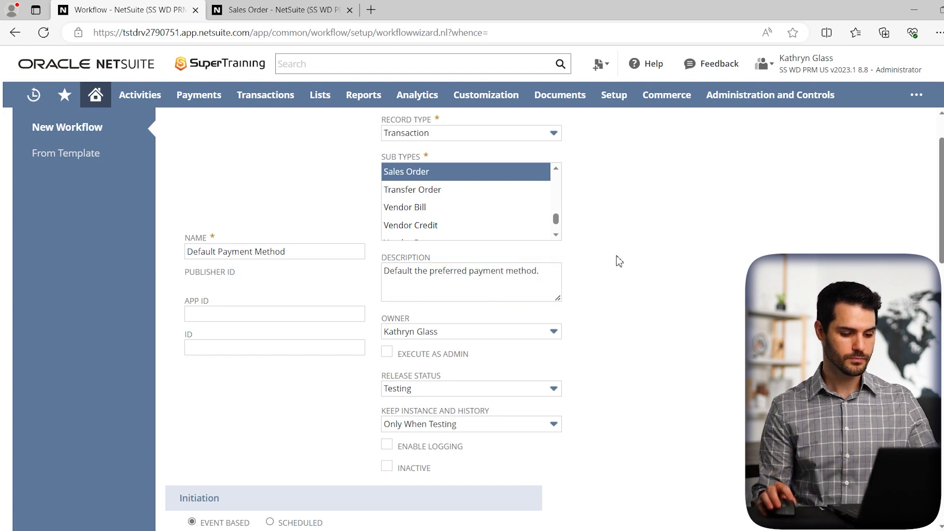
# Scroll down to the release status and event-based initiation settings.
pyautogui.scroll(-3)
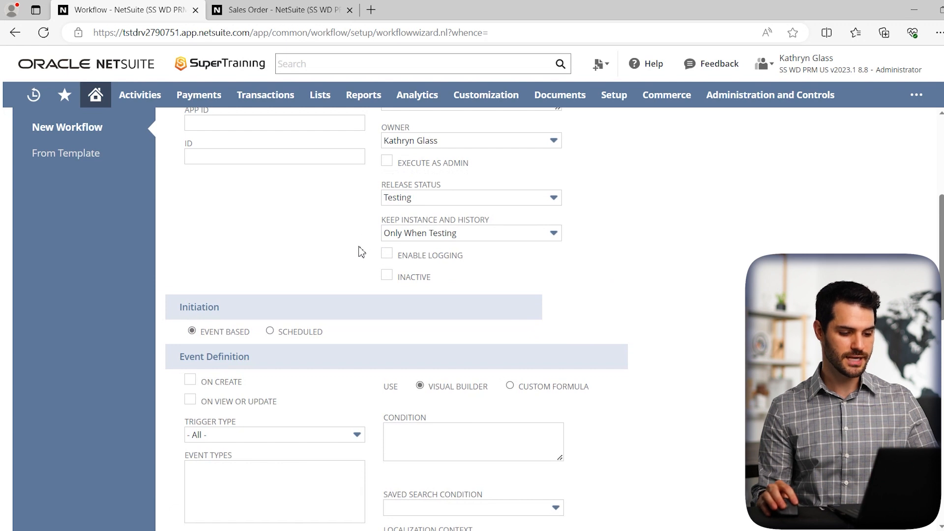
pyautogui.moveTo(421, 204)
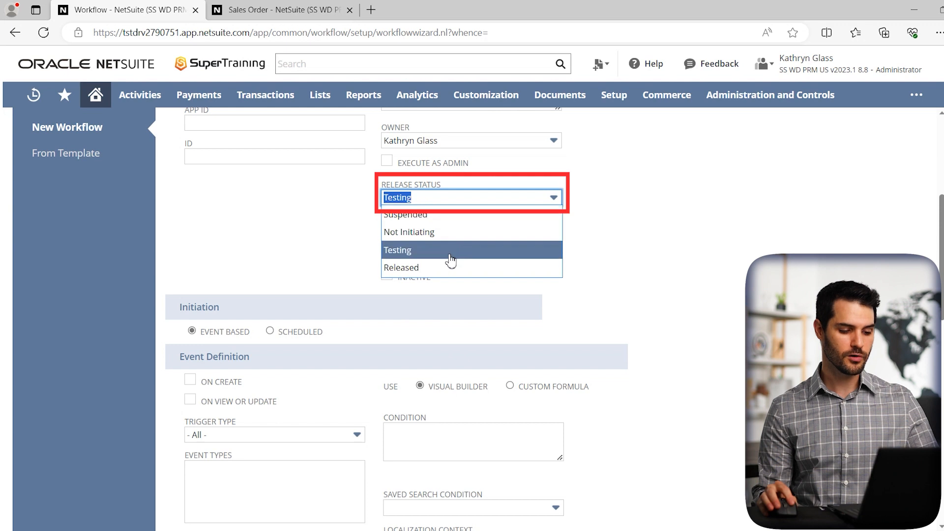
pyautogui.moveTo(466, 268)
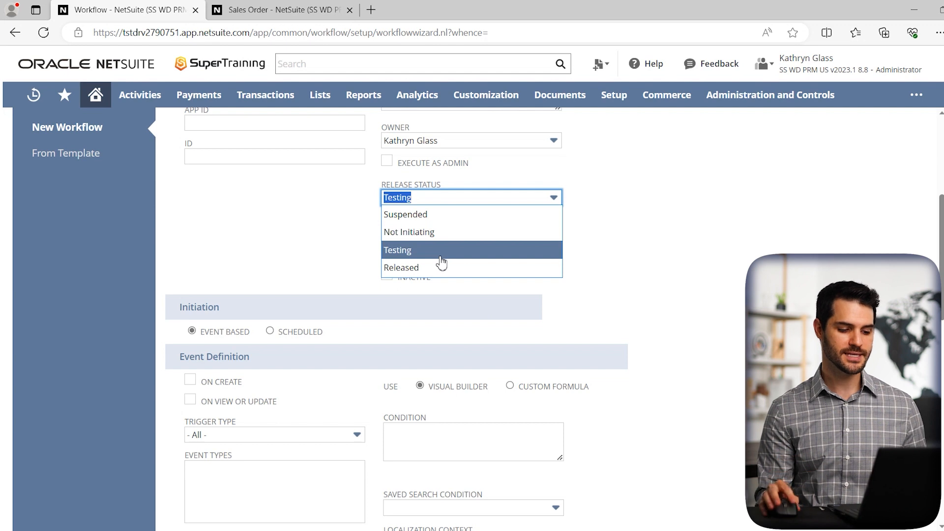
# Set release status to Released and trigger the workflow on record create.
pyautogui.click(401, 268)
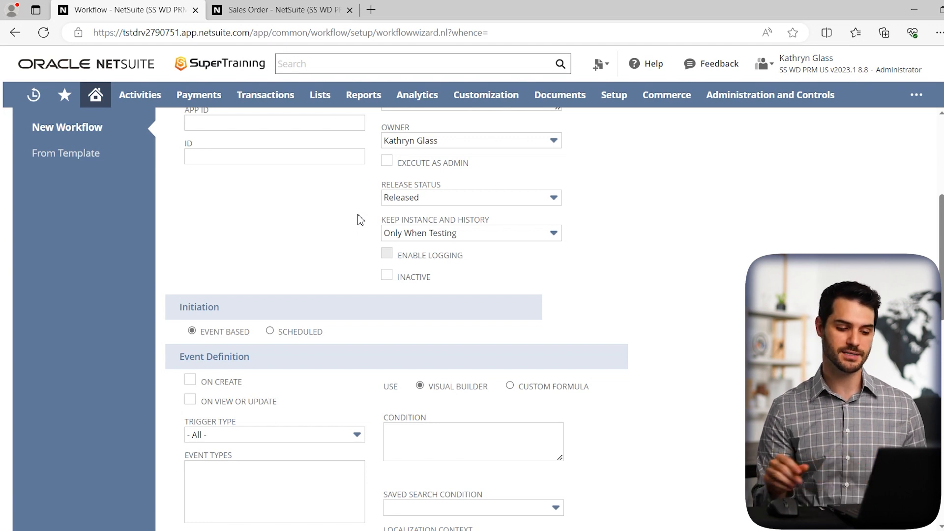
pyautogui.moveTo(405, 212)
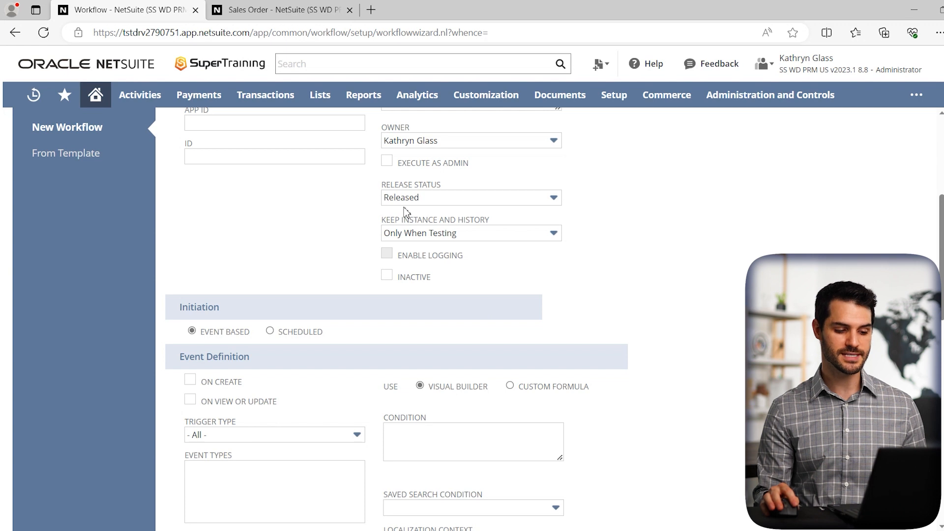
pyautogui.scroll(-3)
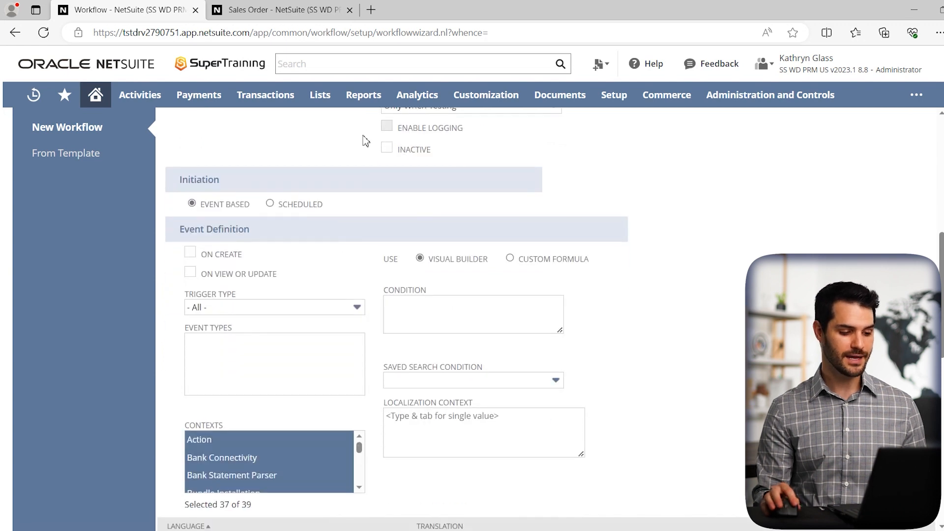
pyautogui.moveTo(354, 227)
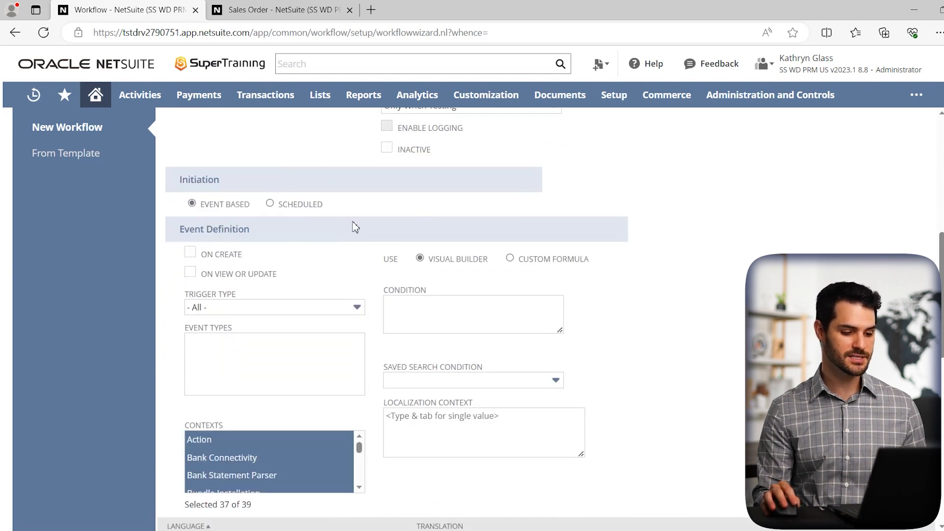
pyautogui.scroll(-3)
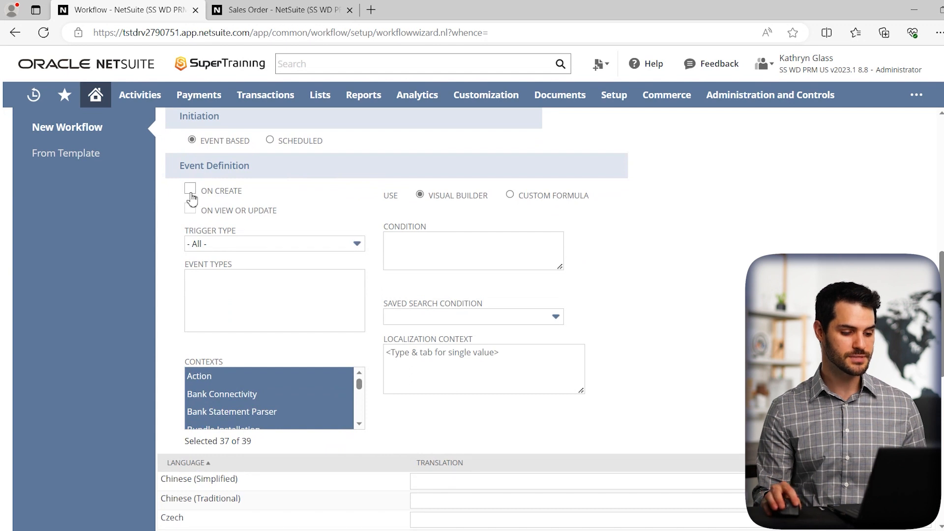
pyautogui.click(190, 191)
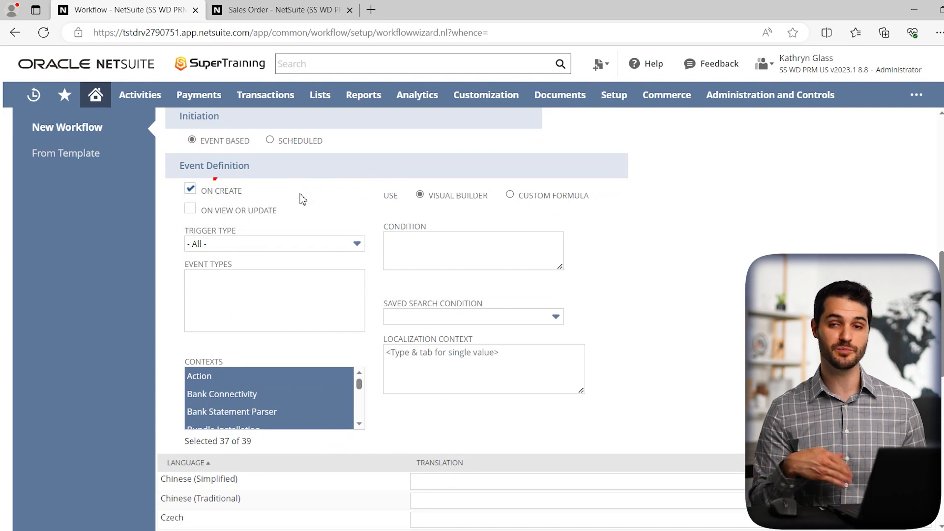
pyautogui.click(190, 191)
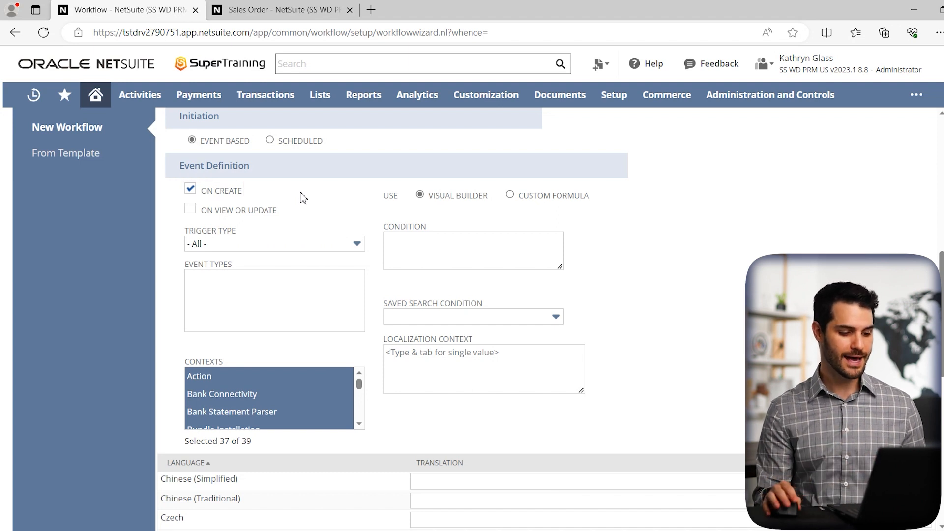
# Save the Default Payment Method workflow definition.
pyautogui.scroll(-3)
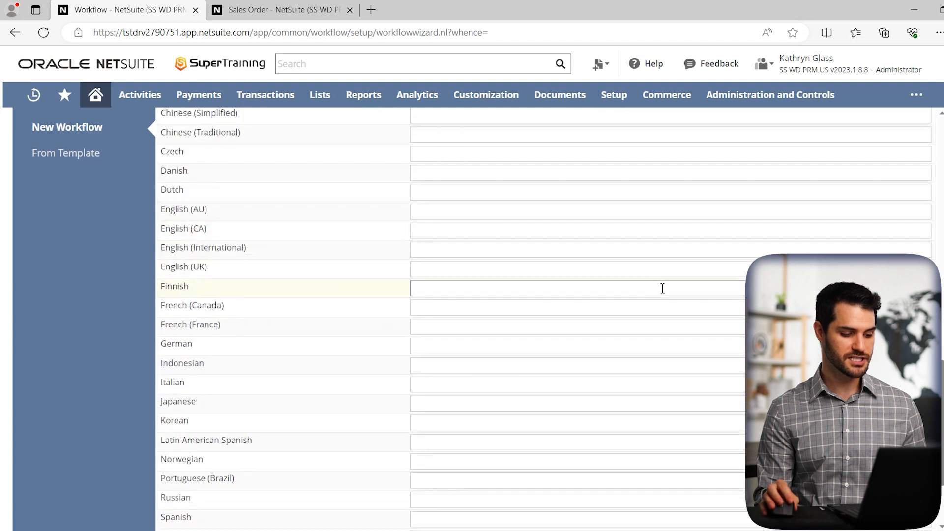
pyautogui.scroll(-3)
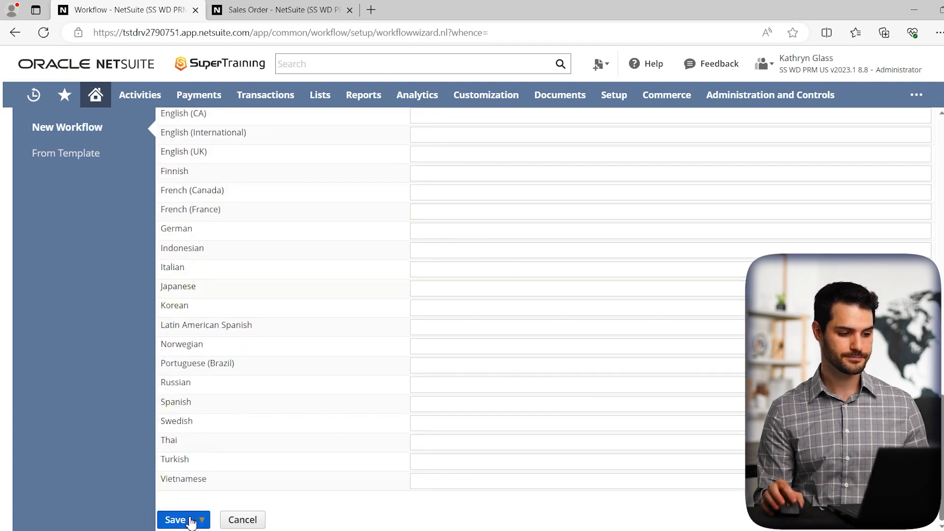
pyautogui.click(176, 520)
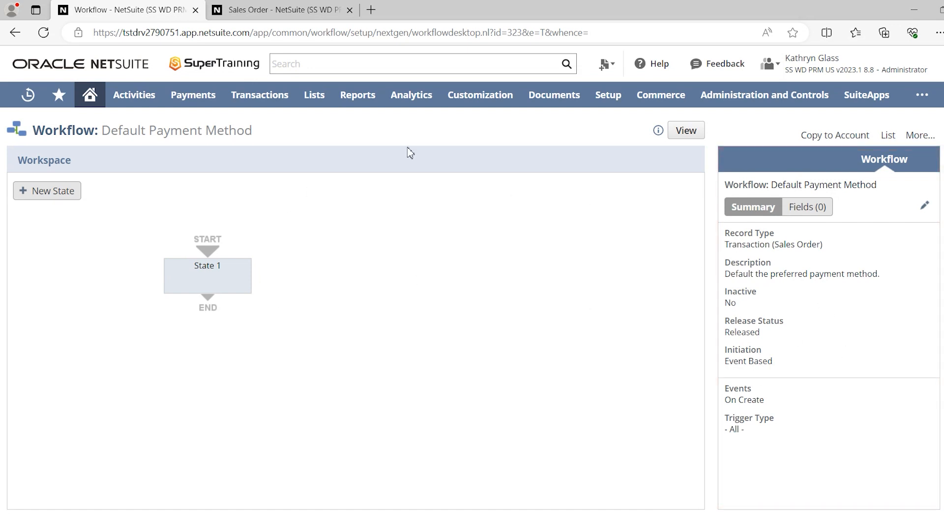
pyautogui.moveTo(510, 317)
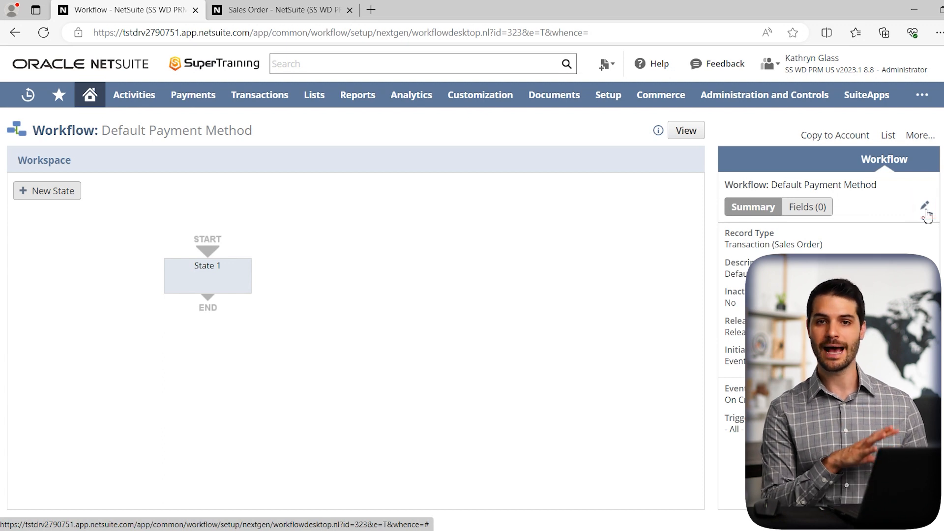
pyautogui.moveTo(320, 175)
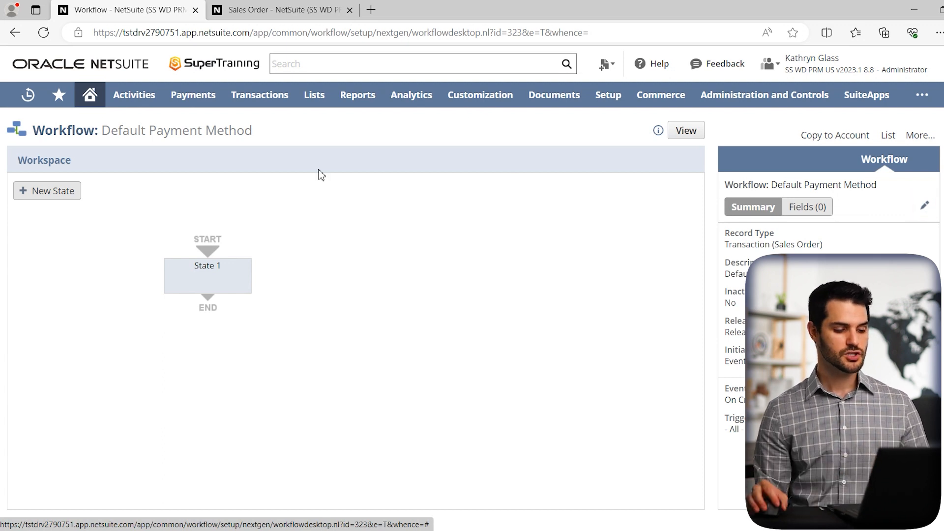
# Select State 1 in the workflow workspace to view its details.
pyautogui.click(207, 275)
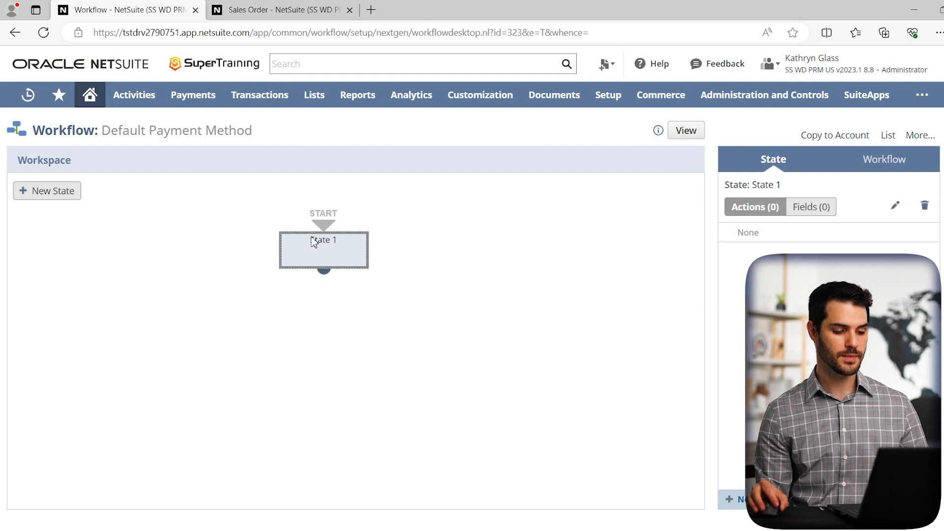
pyautogui.click(883, 159)
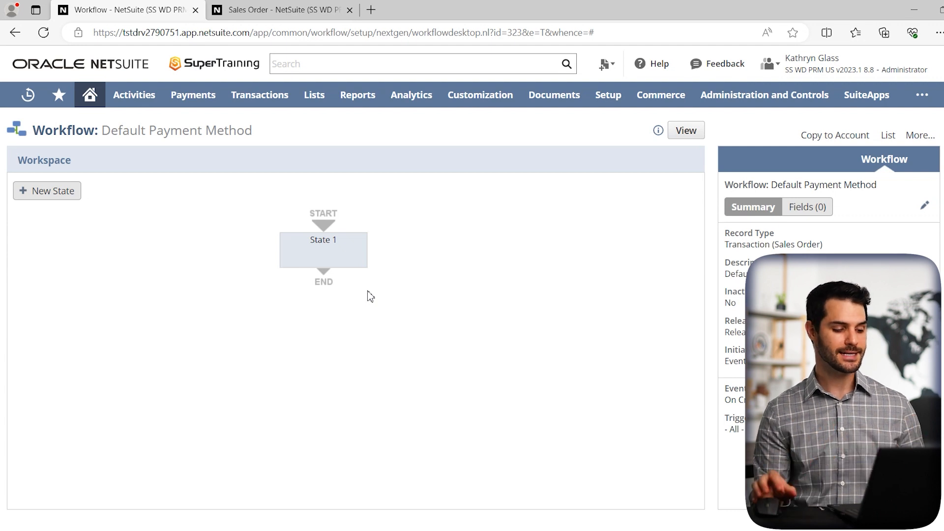
# Add States 2–4, placing State 2 under State 1 and branching it to States 3 and 4.
pyautogui.click(47, 190)
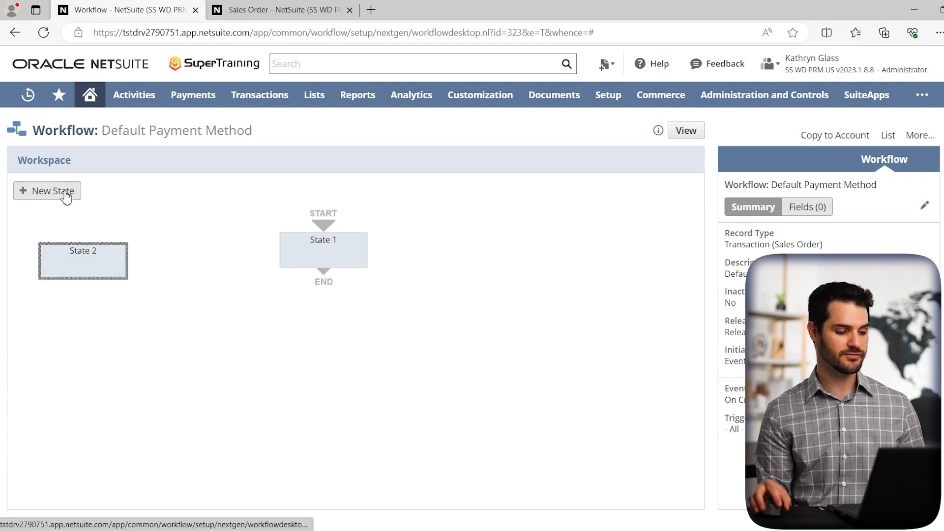
pyautogui.click(47, 191)
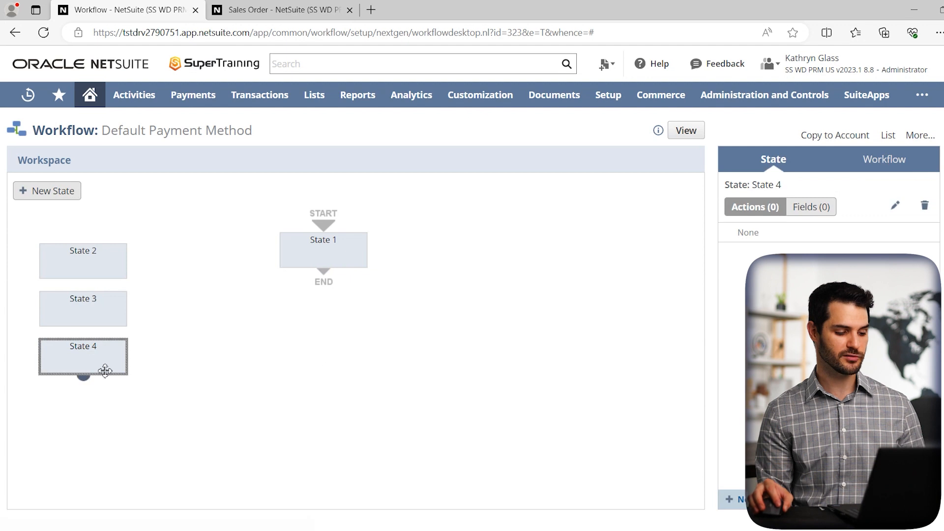
pyautogui.moveTo(82, 308); pyautogui.dragTo(395, 392)
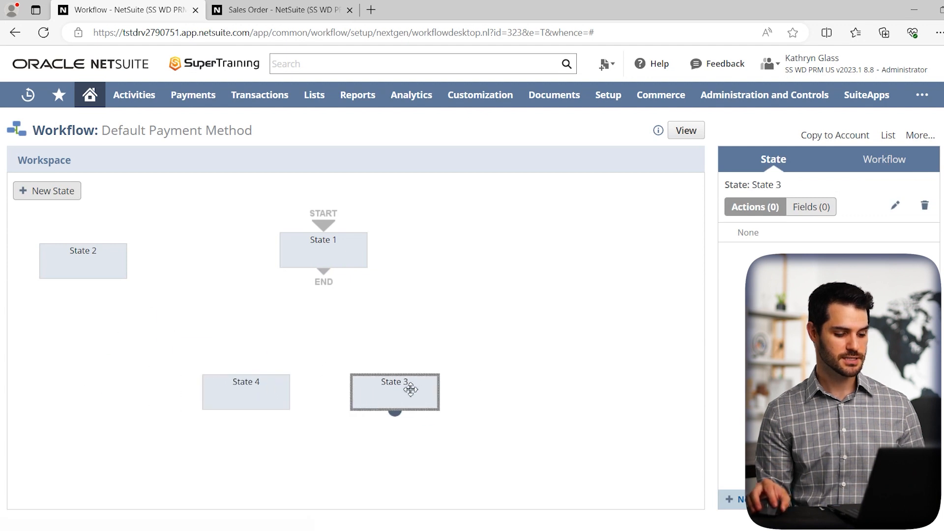
pyautogui.moveTo(82, 260); pyautogui.dragTo(324, 314)
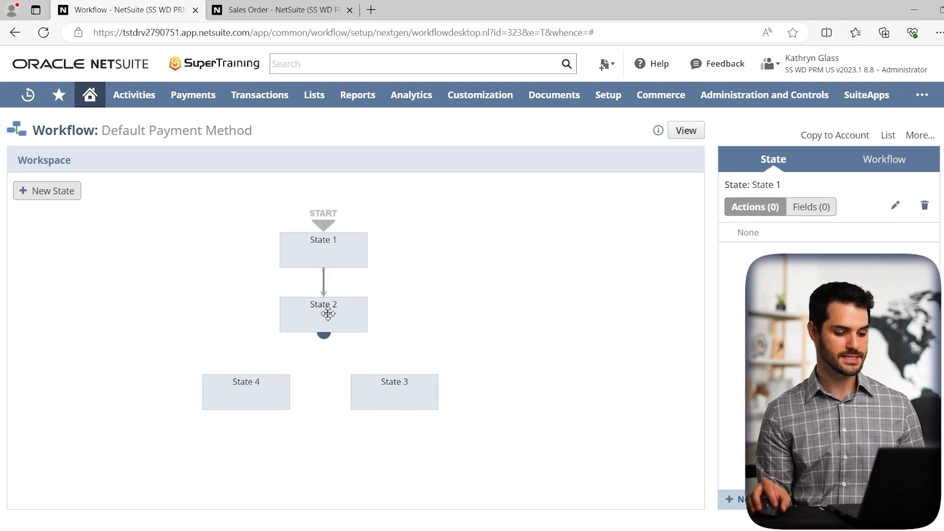
pyautogui.click(323, 313)
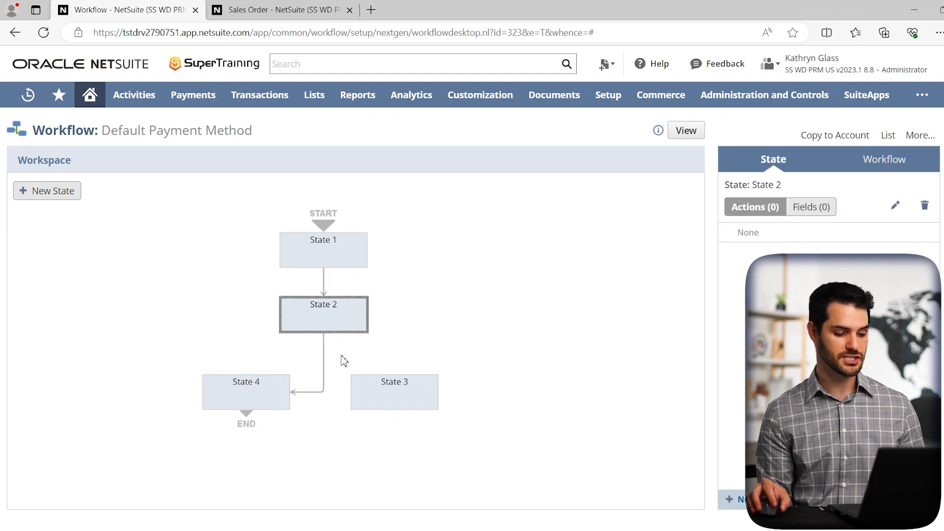
pyautogui.click(324, 337)
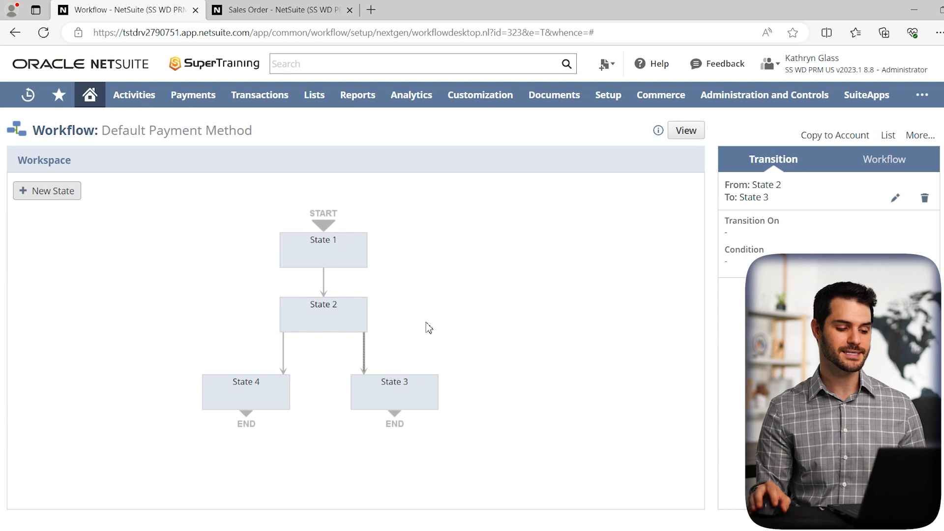
pyautogui.moveTo(370, 329)
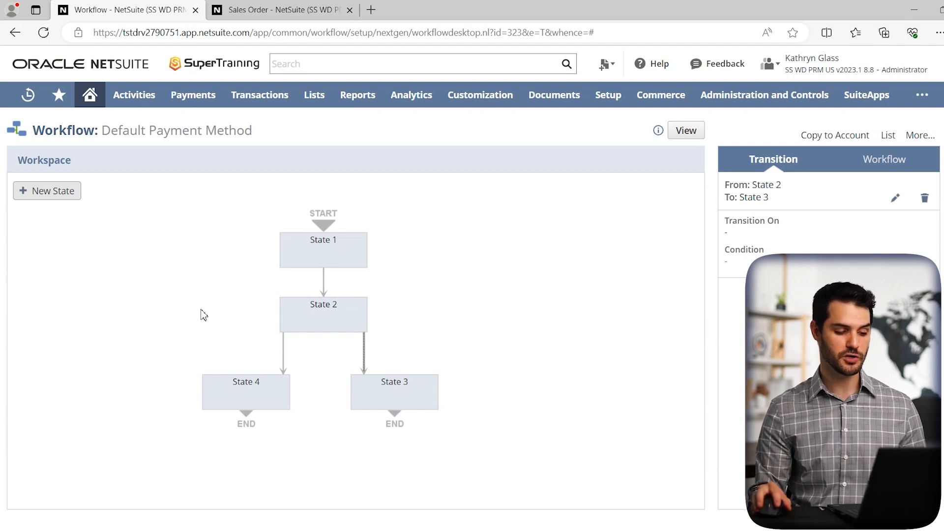
# Delete States 2, 3 and 4 with confirmation, then reselect State 1.
pyautogui.click(322, 314)
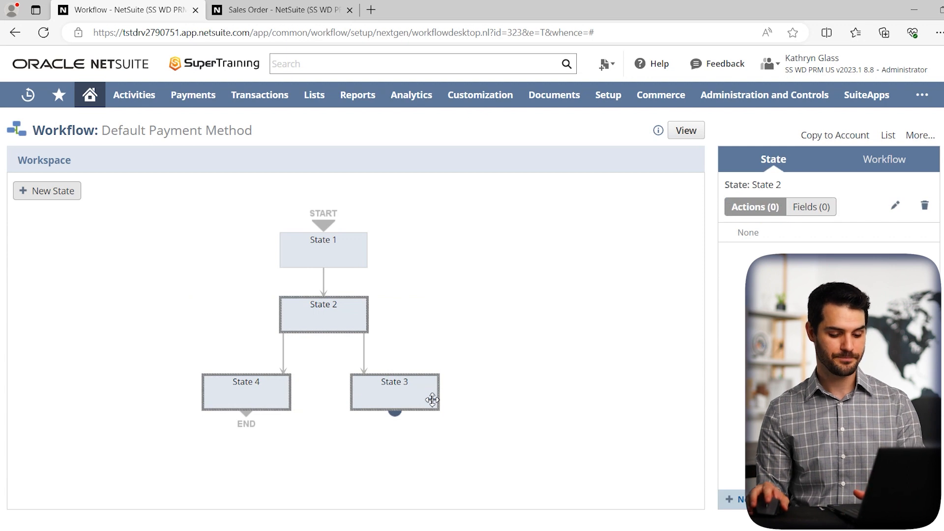
pyautogui.click(924, 206)
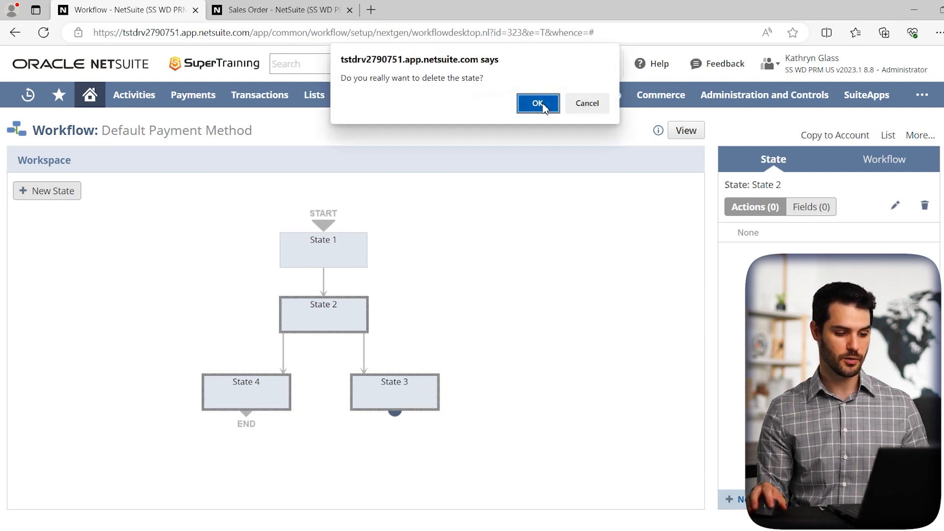
pyautogui.click(536, 103)
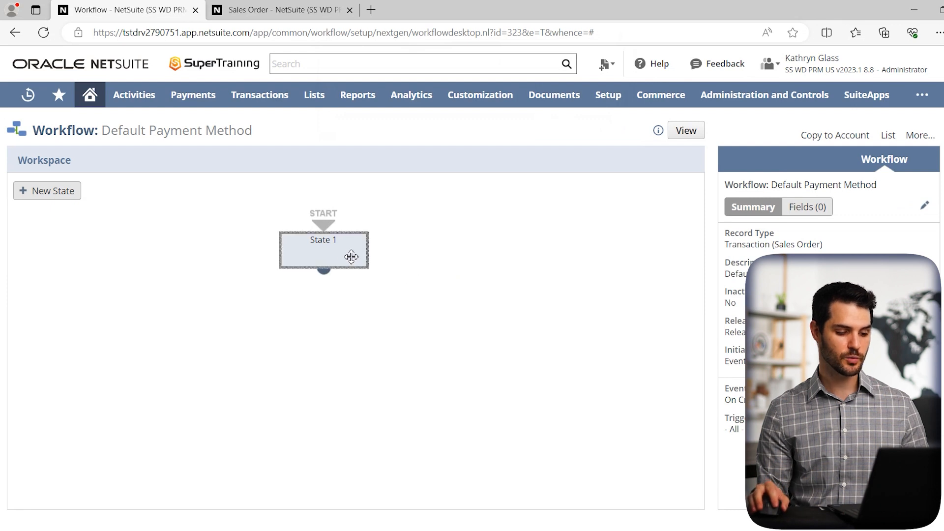
pyautogui.click(323, 250)
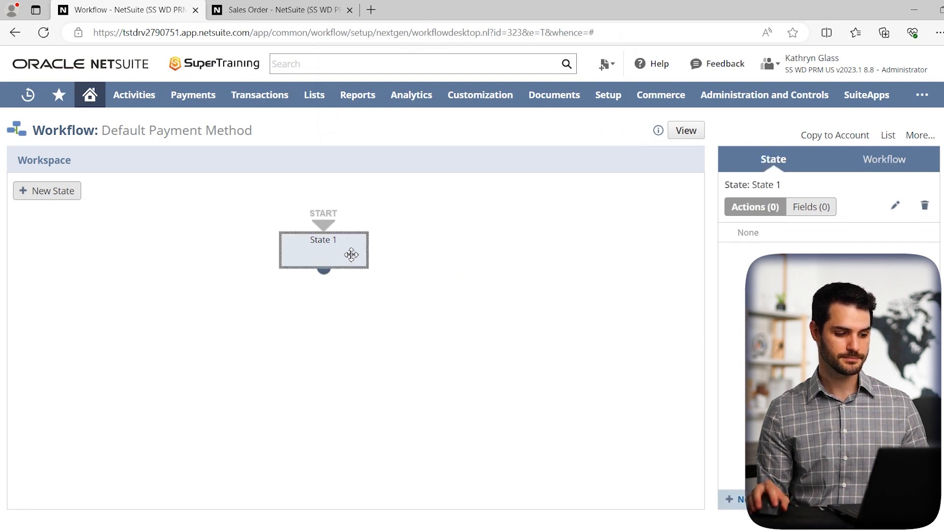
# Rename State 1 to 'Preferred Payment Method' with description 'xxx' and save it.
pyautogui.doubleClick(324, 249)
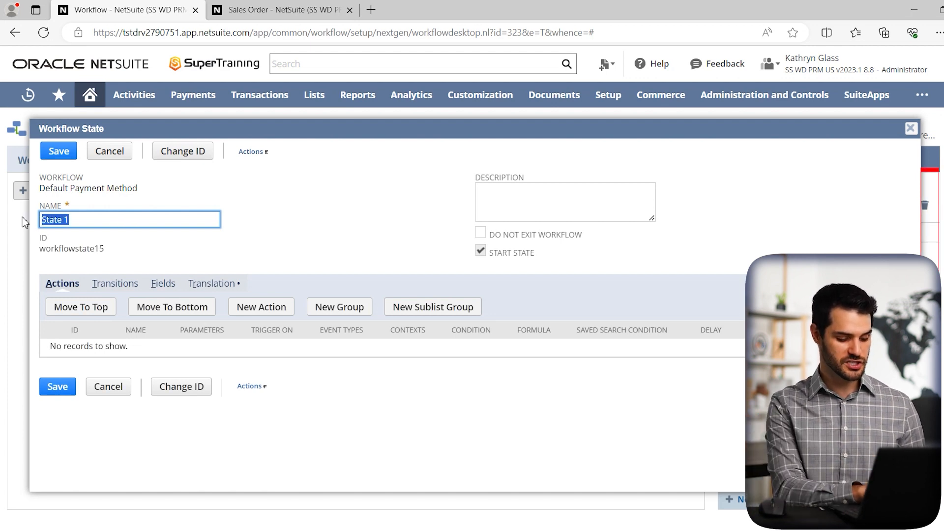
pyautogui.write('Preferred')
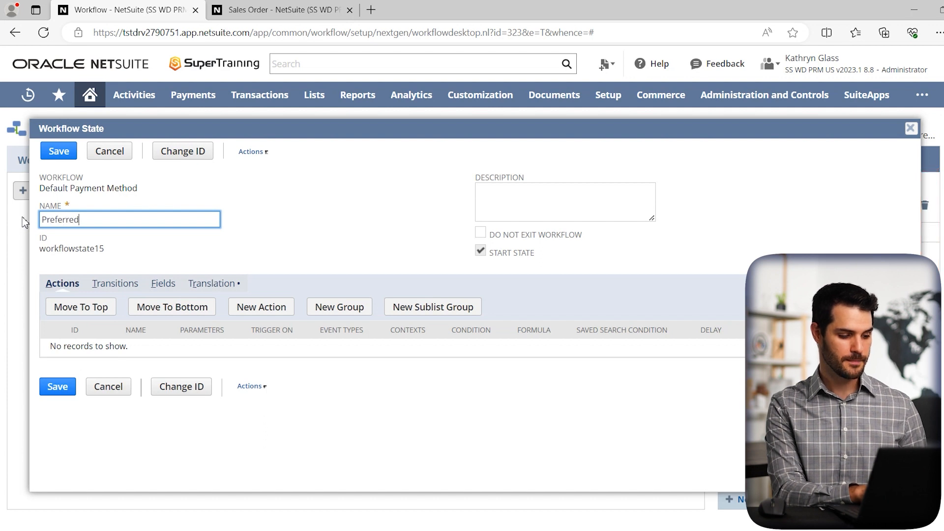
pyautogui.write('Payment Me')
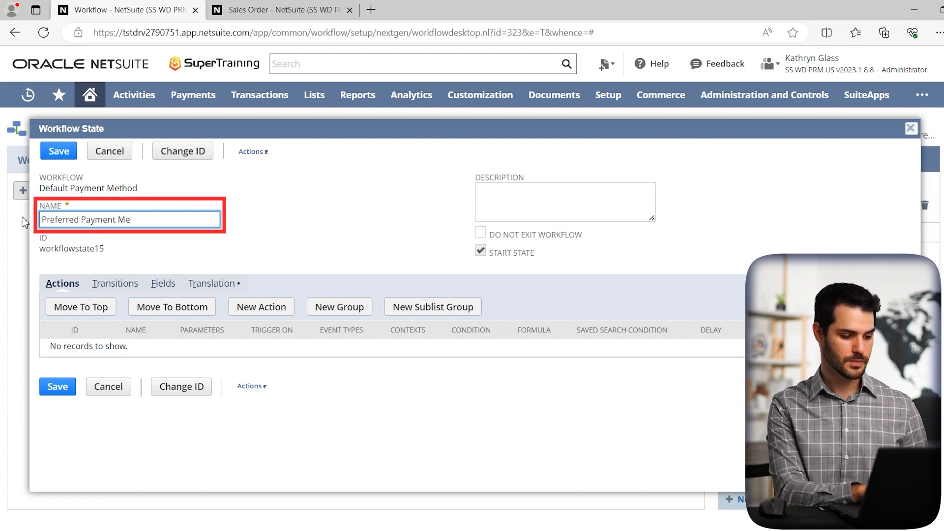
pyautogui.write('thod')
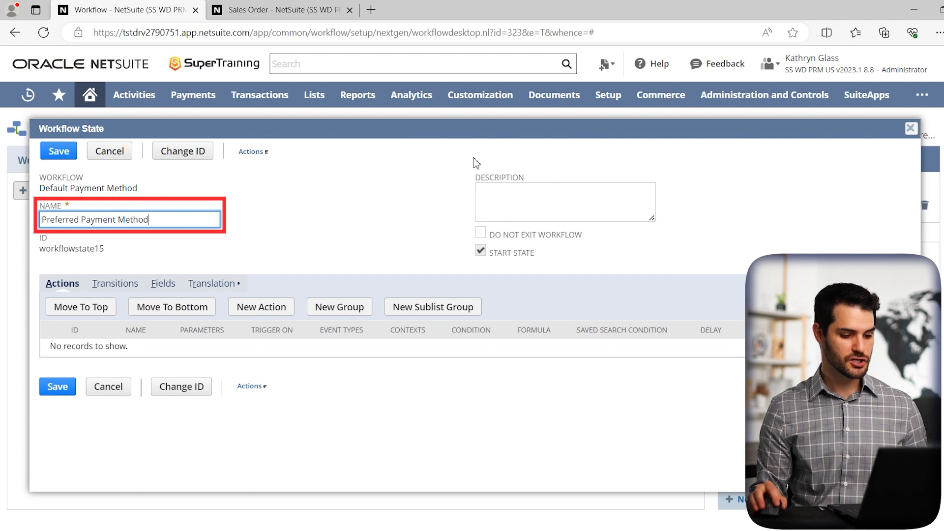
pyautogui.write('xxx')
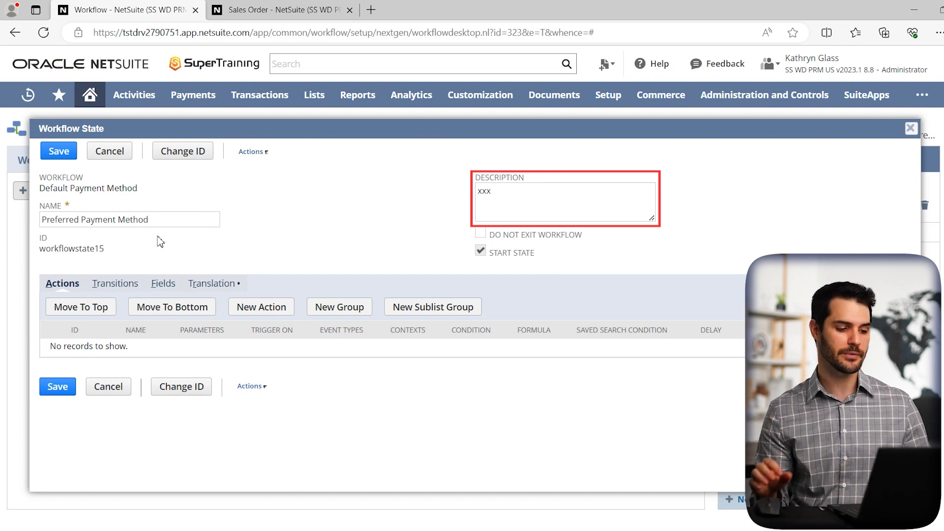
pyautogui.click(102, 223)
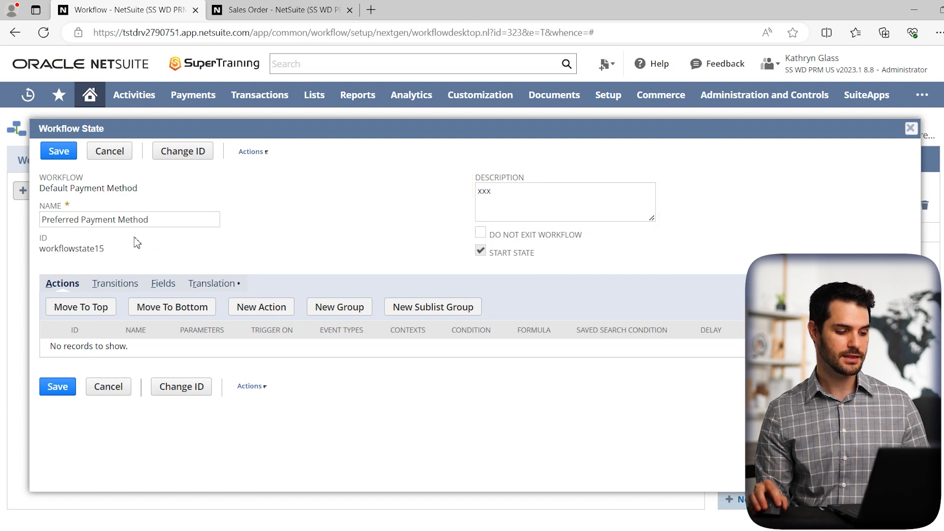
pyautogui.moveTo(57, 386)
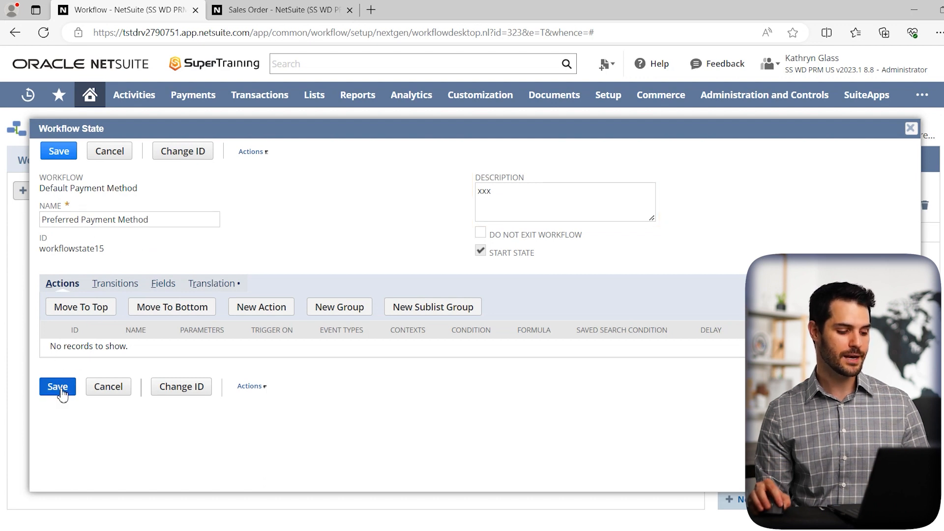
pyautogui.click(57, 385)
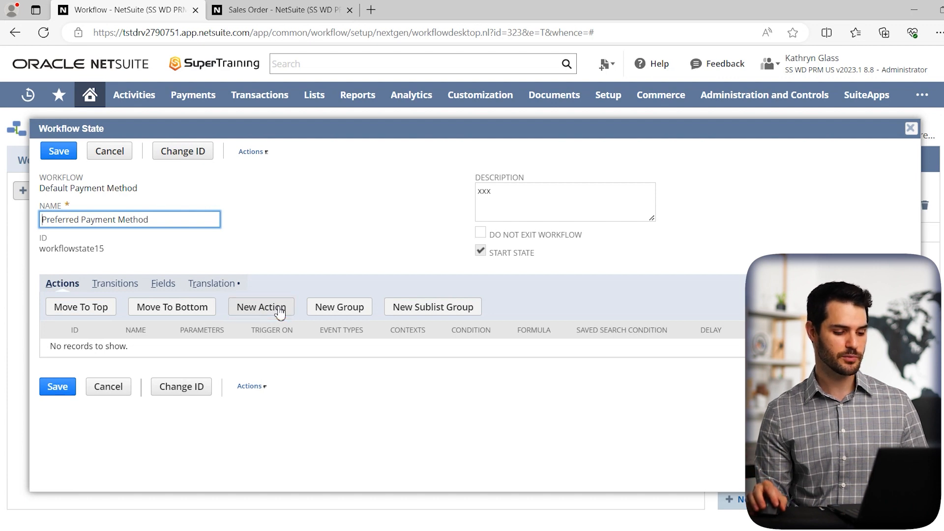
# Add a Set Field Value action to the Preferred Payment Method state, triggering on Entry.
pyautogui.click(261, 306)
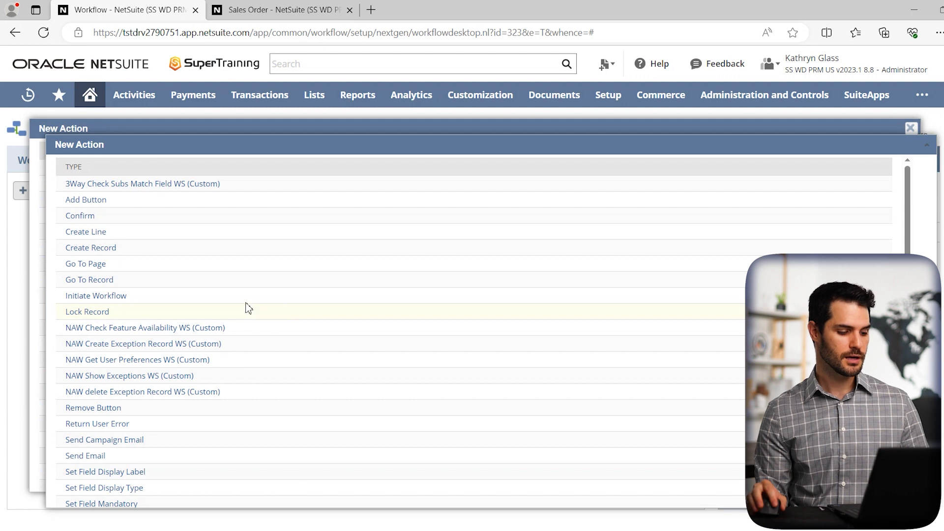
pyautogui.moveTo(63, 128); pyautogui.dragTo(96, 56)
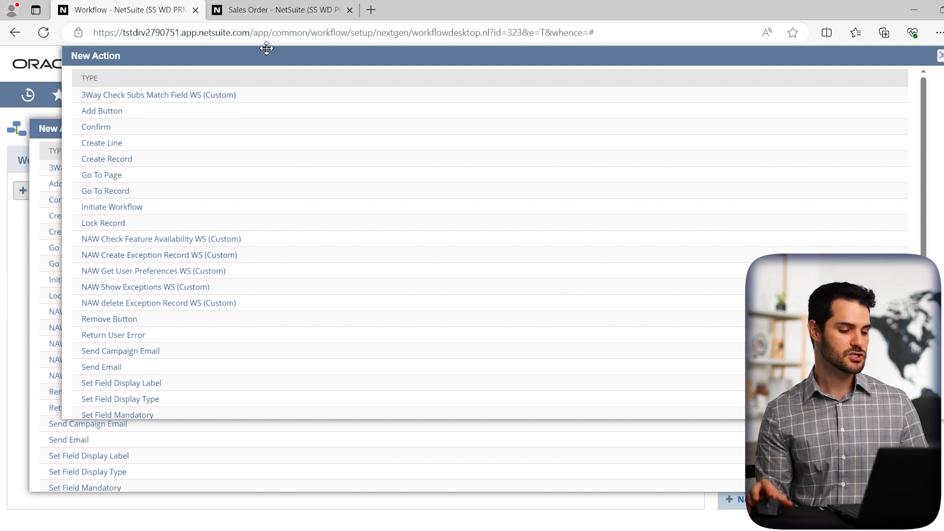
pyautogui.moveTo(357, 178)
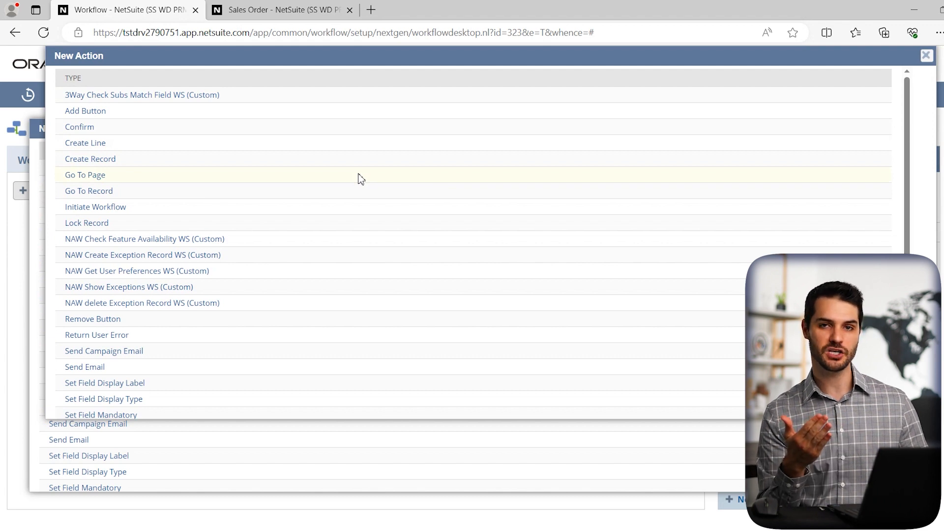
pyautogui.moveTo(322, 214)
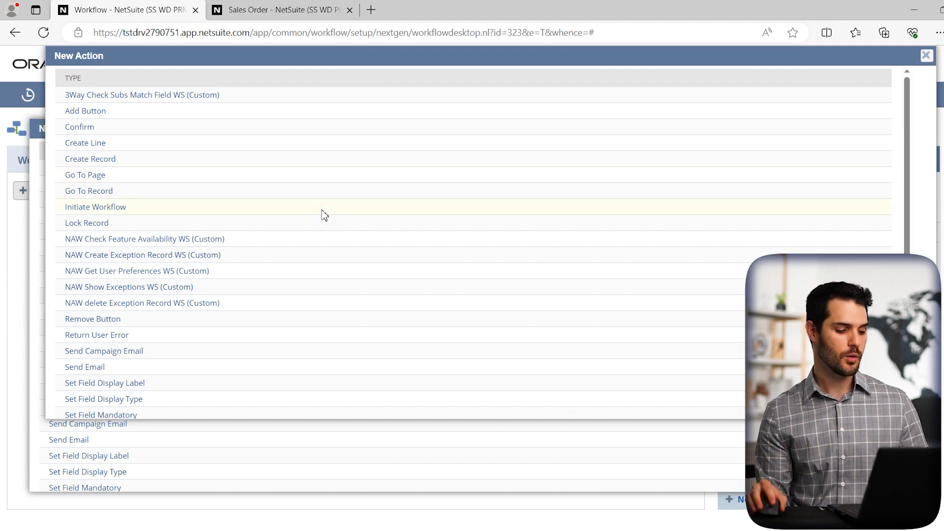
pyautogui.moveTo(100, 415)
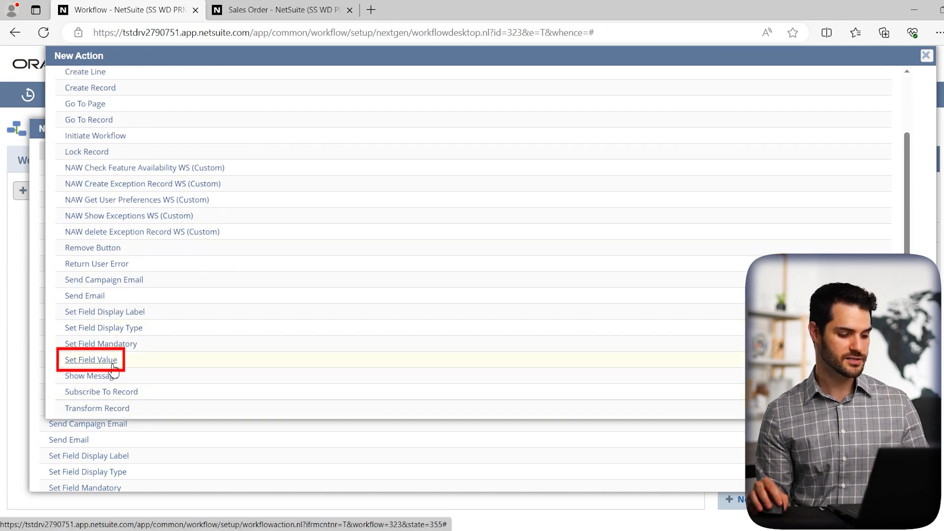
pyautogui.click(91, 360)
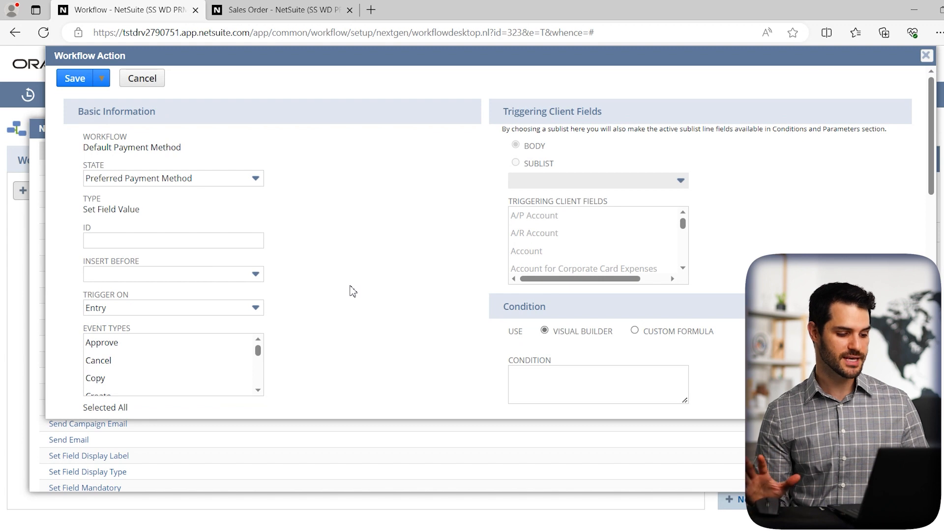
pyautogui.moveTo(325, 241)
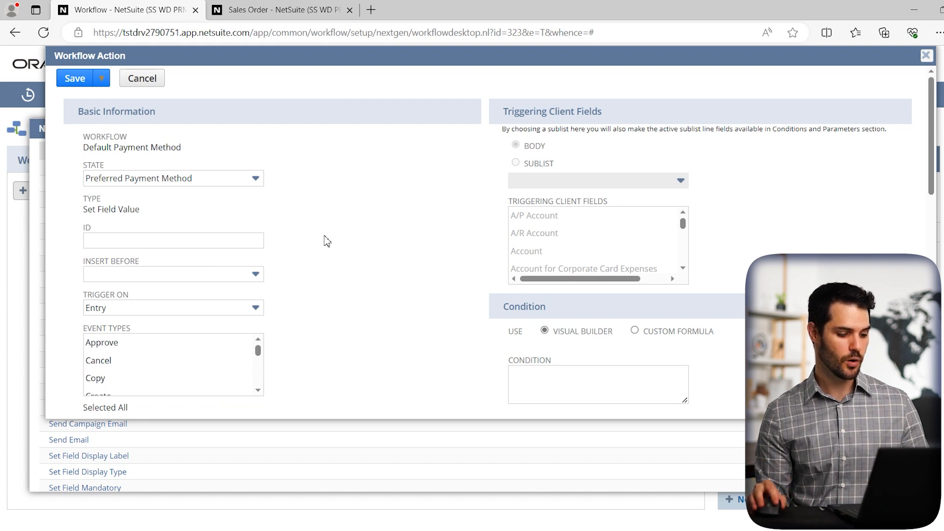
pyautogui.moveTo(228, 231)
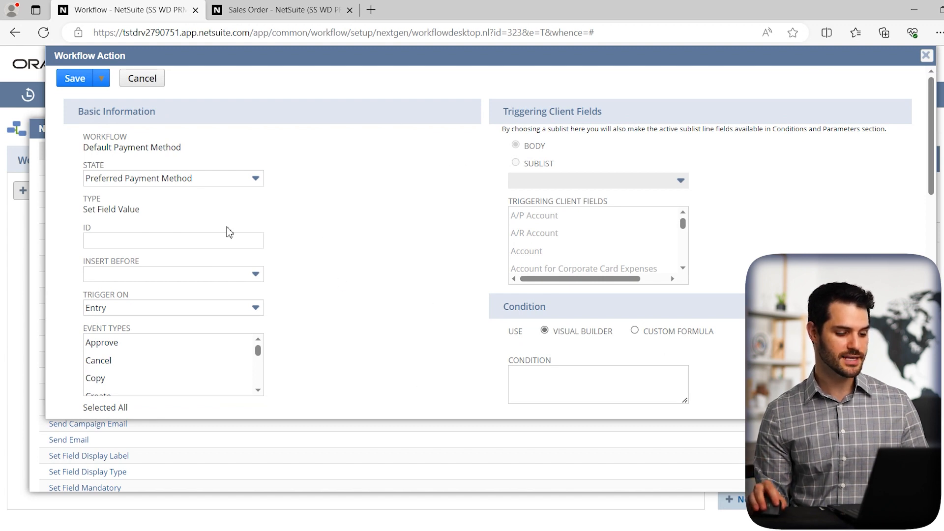
pyautogui.moveTo(417, 369)
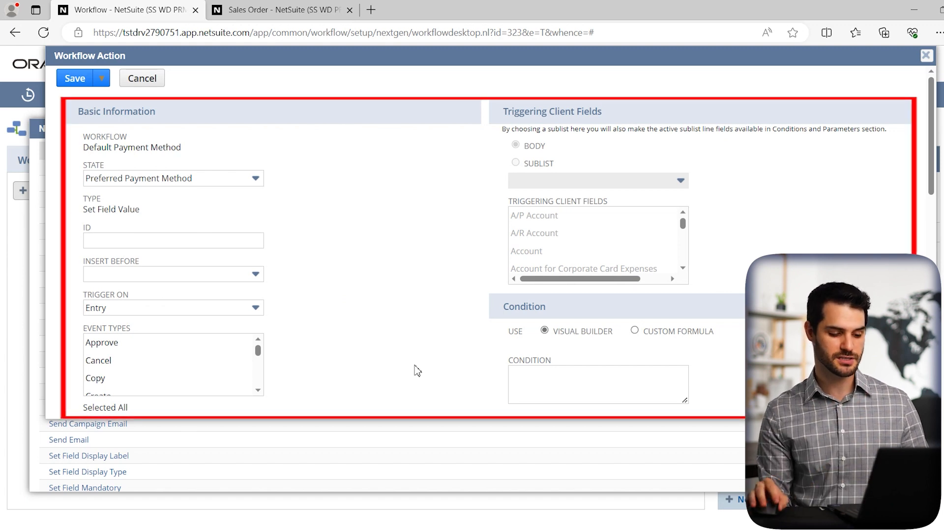
pyautogui.scroll(-3)
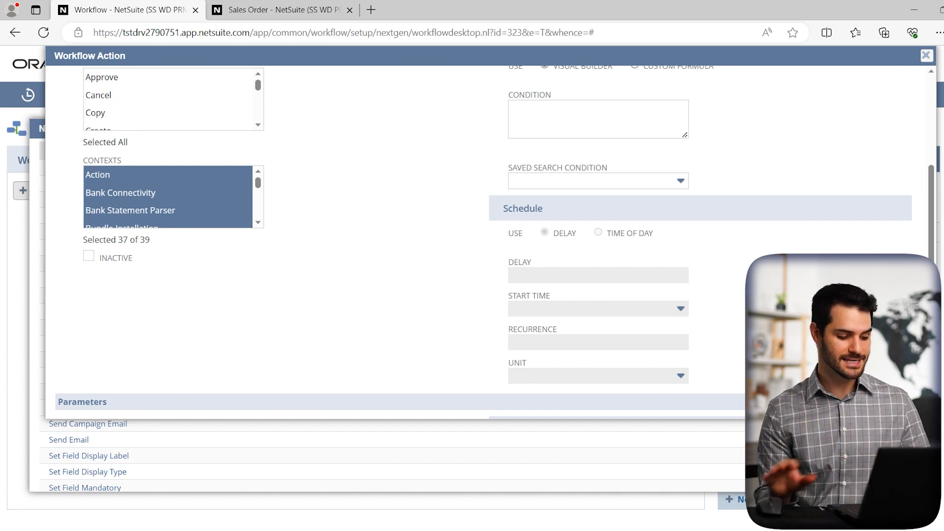
pyautogui.moveTo(420, 324)
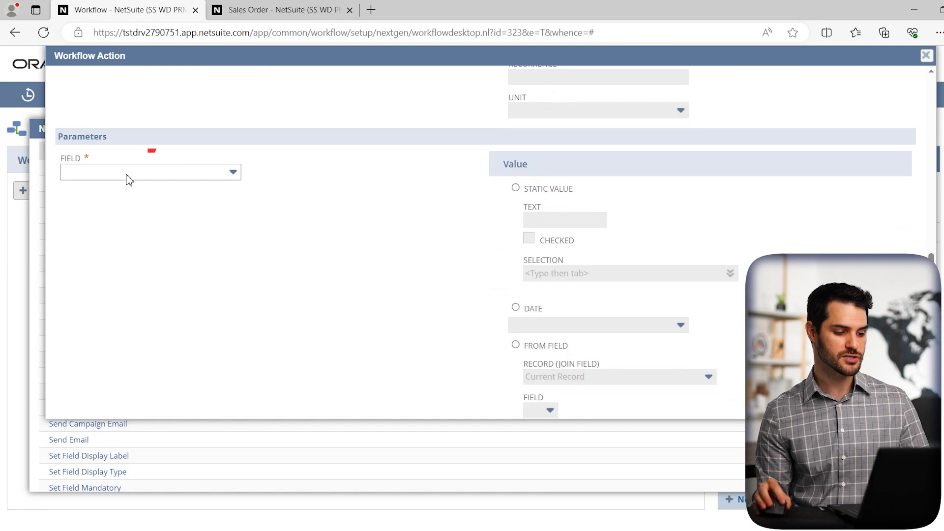
# Set the action's Field to Payment Method with the static value Master Card.
pyautogui.click(150, 172)
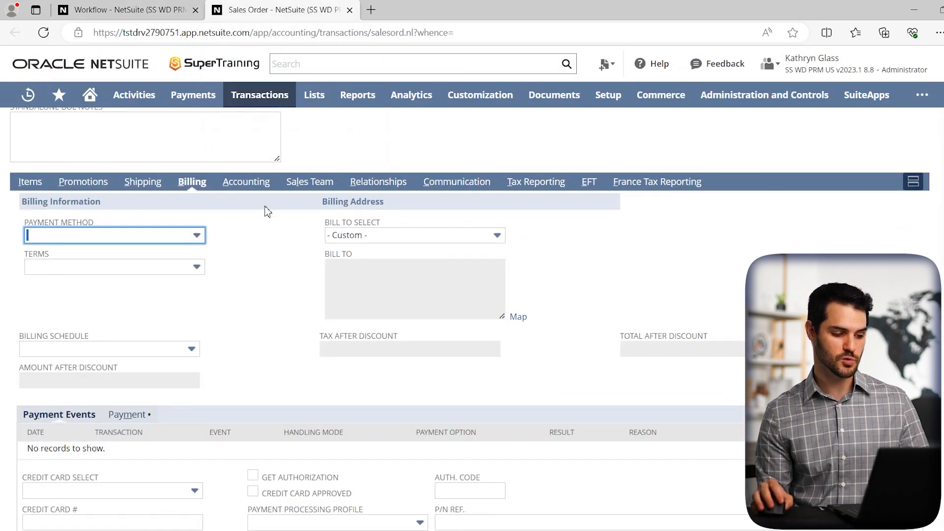
pyautogui.click(114, 235)
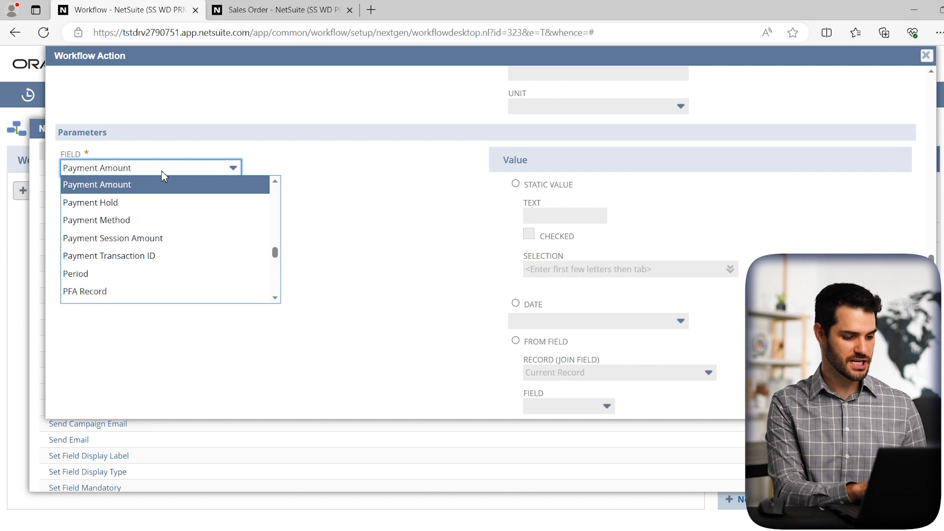
pyautogui.click(96, 220)
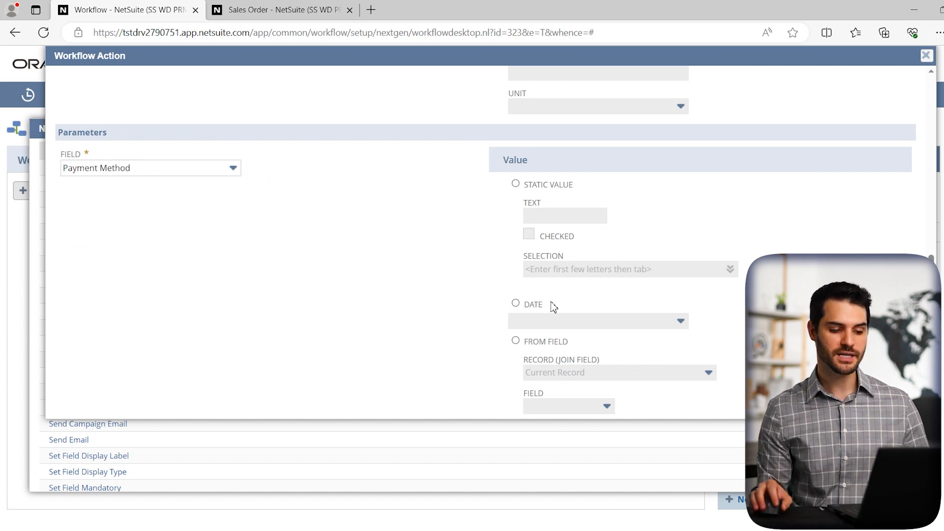
pyautogui.moveTo(532, 210)
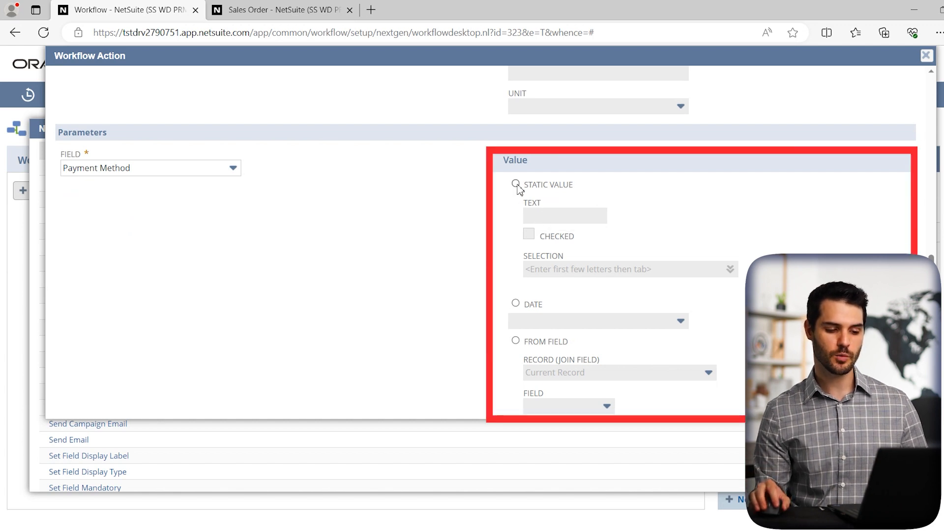
pyautogui.click(515, 185)
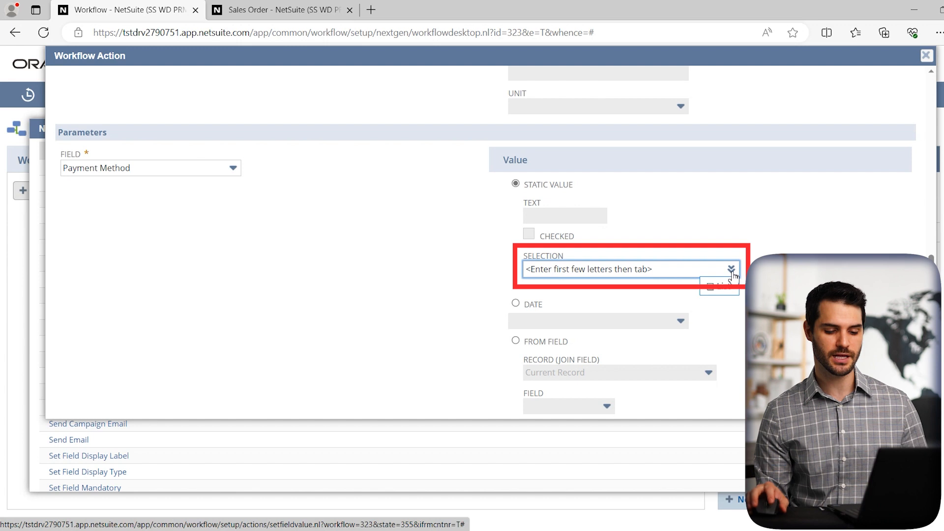
pyautogui.click(730, 269)
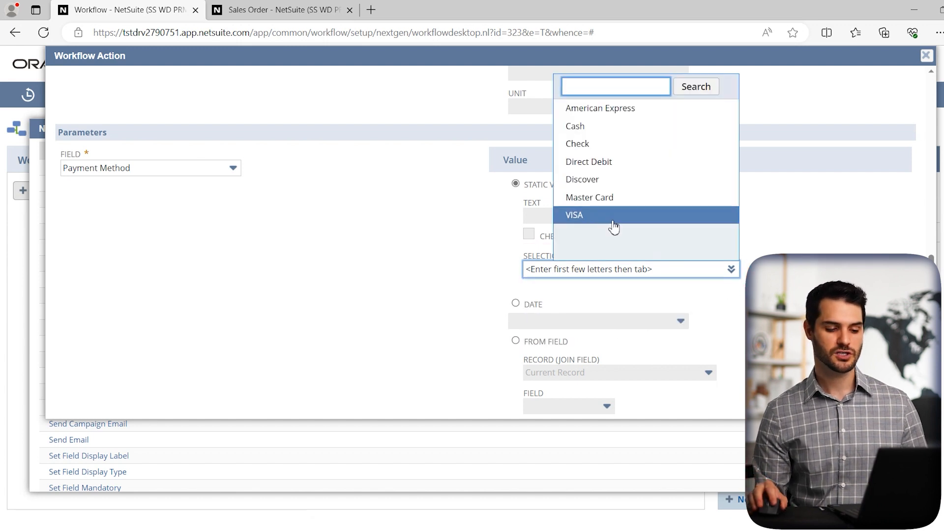
pyautogui.moveTo(589, 197)
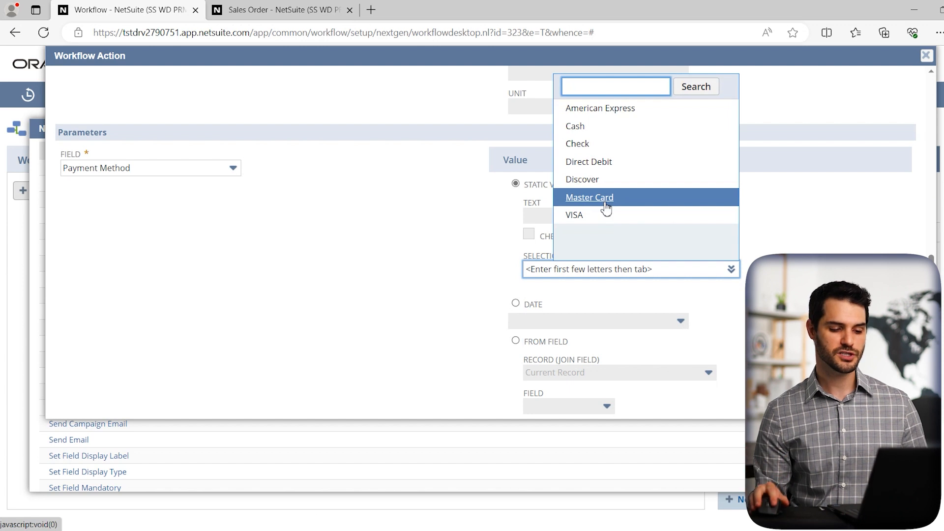
pyautogui.click(588, 197)
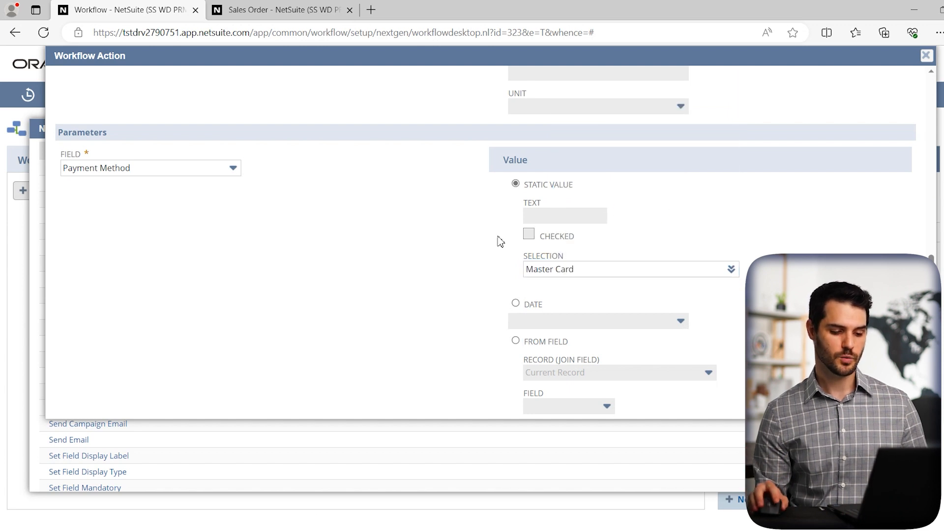
pyautogui.scroll(-3)
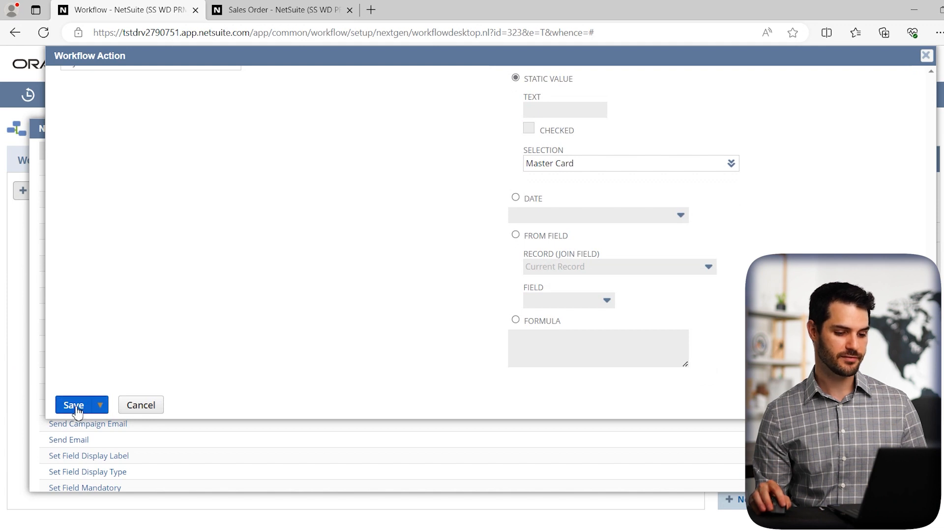
# Save the Master Card action and the Preferred Payment Method state, confirming the prompt.
pyautogui.click(73, 405)
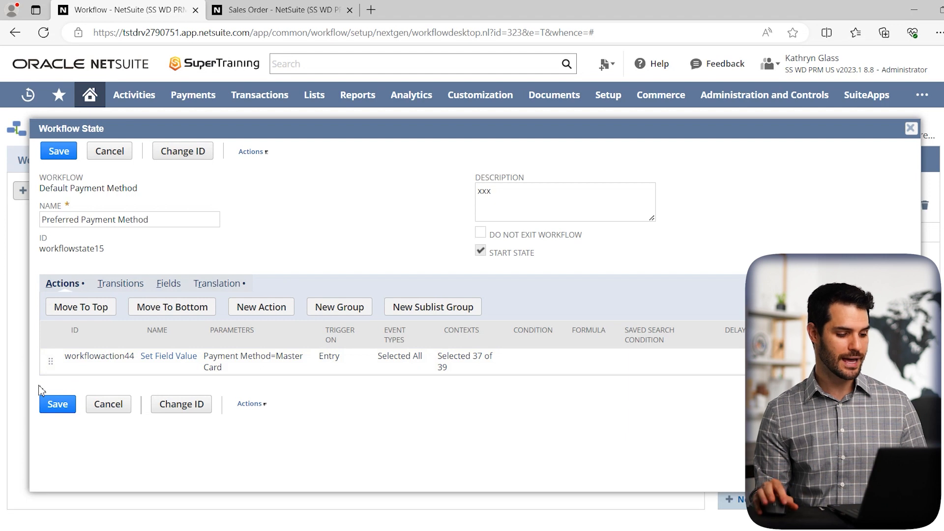
pyautogui.click(57, 404)
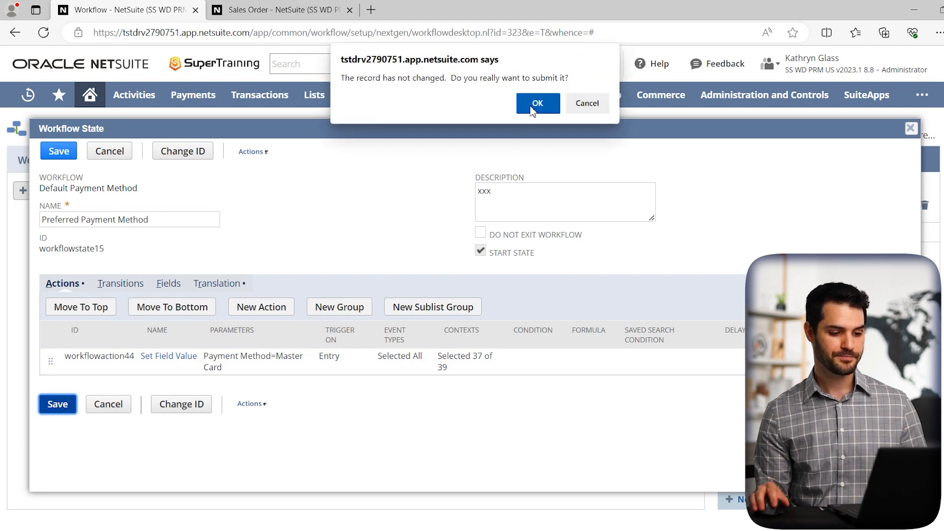
pyautogui.click(537, 103)
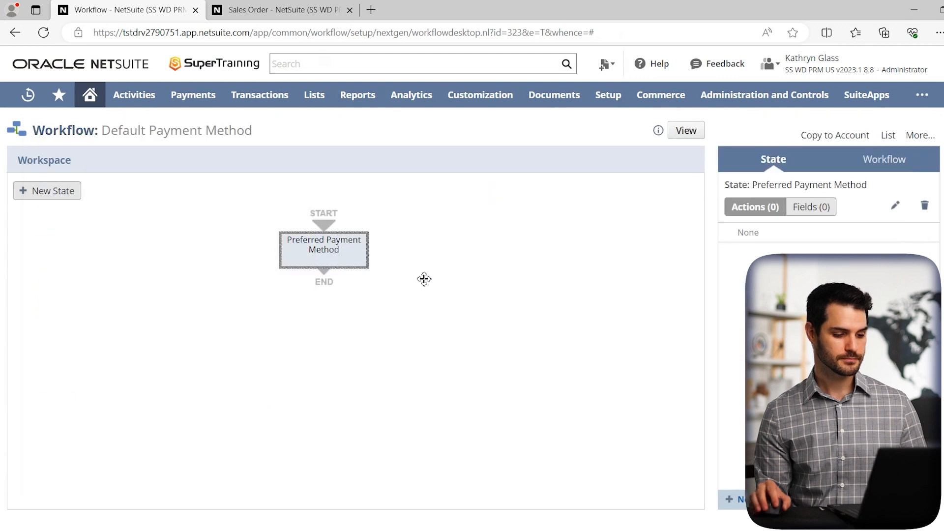
pyautogui.click(883, 159)
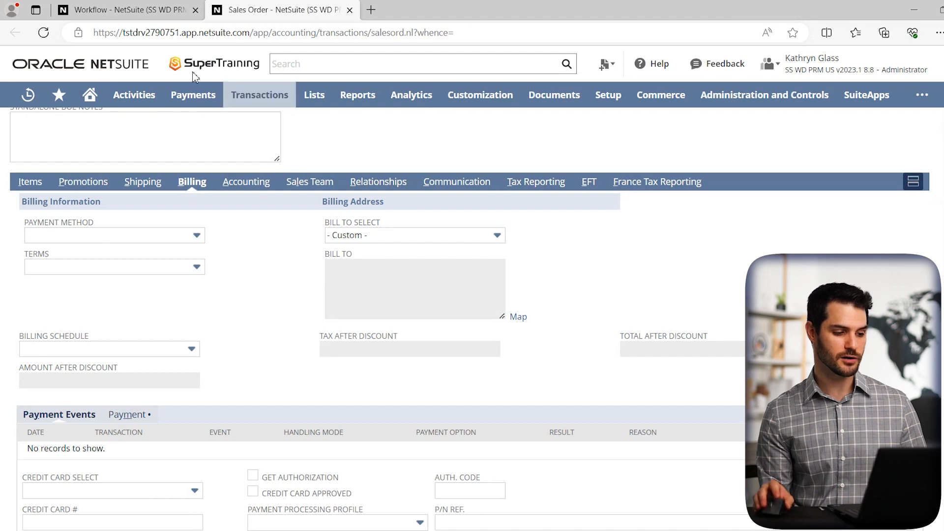
# Reload the new sales order and view Billing, where Payment Method shows Master Card.
pyautogui.click(43, 33)
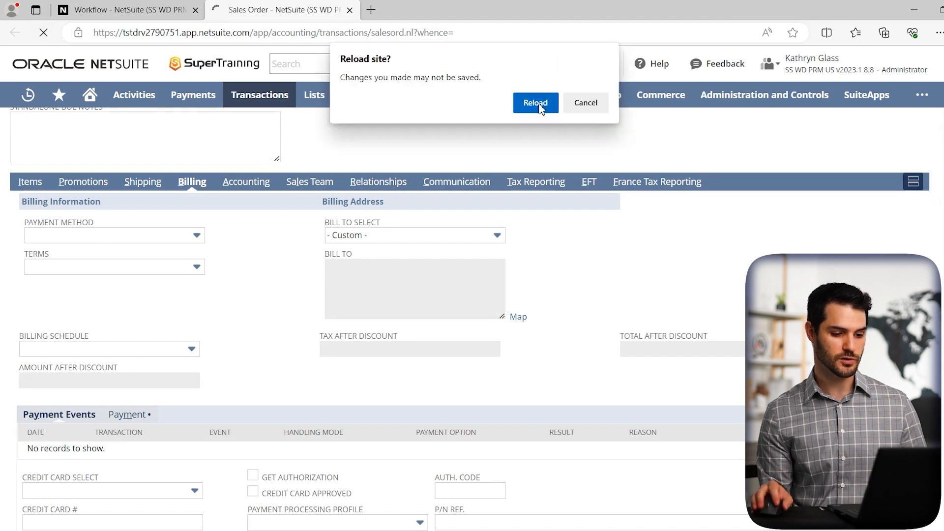
pyautogui.click(535, 102)
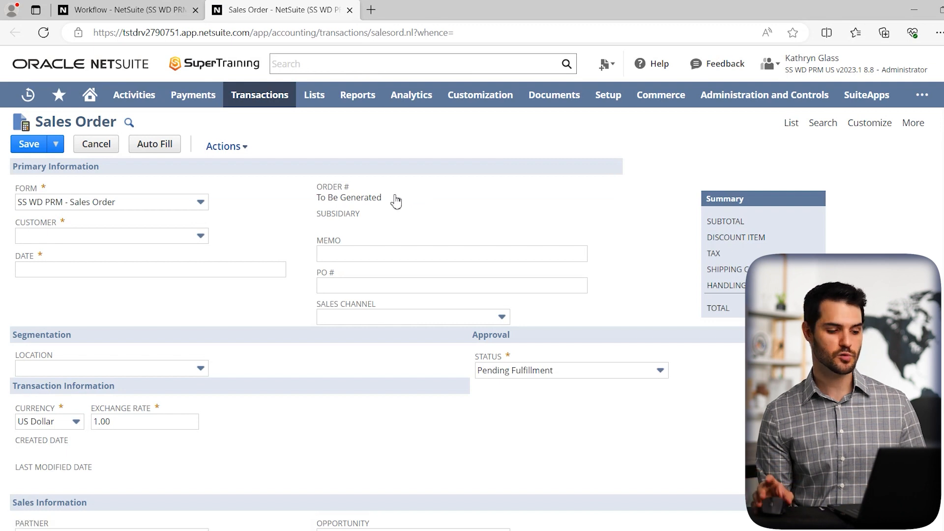
pyautogui.scroll(-3)
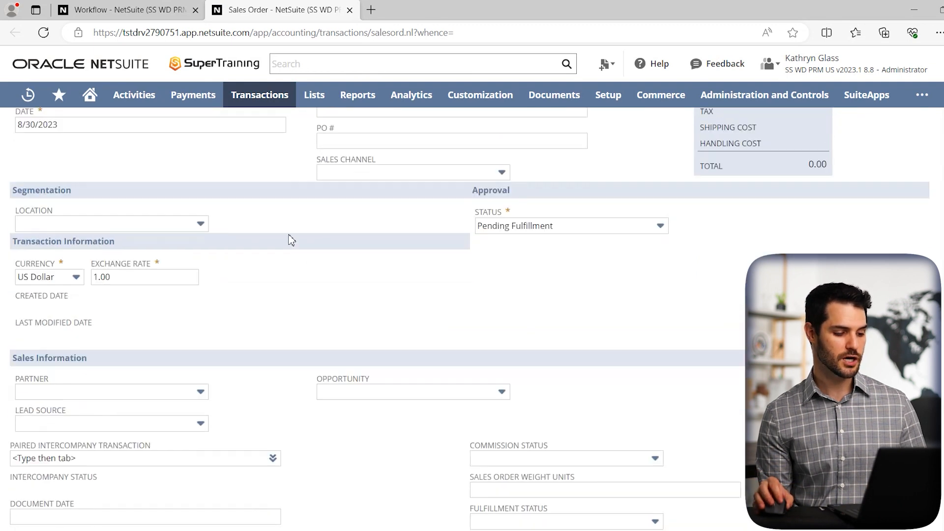
pyautogui.click(191, 335)
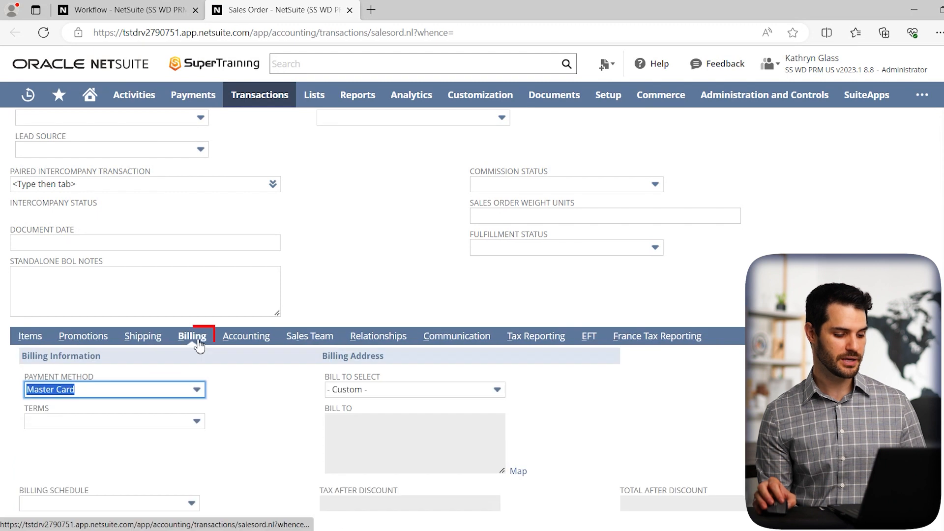